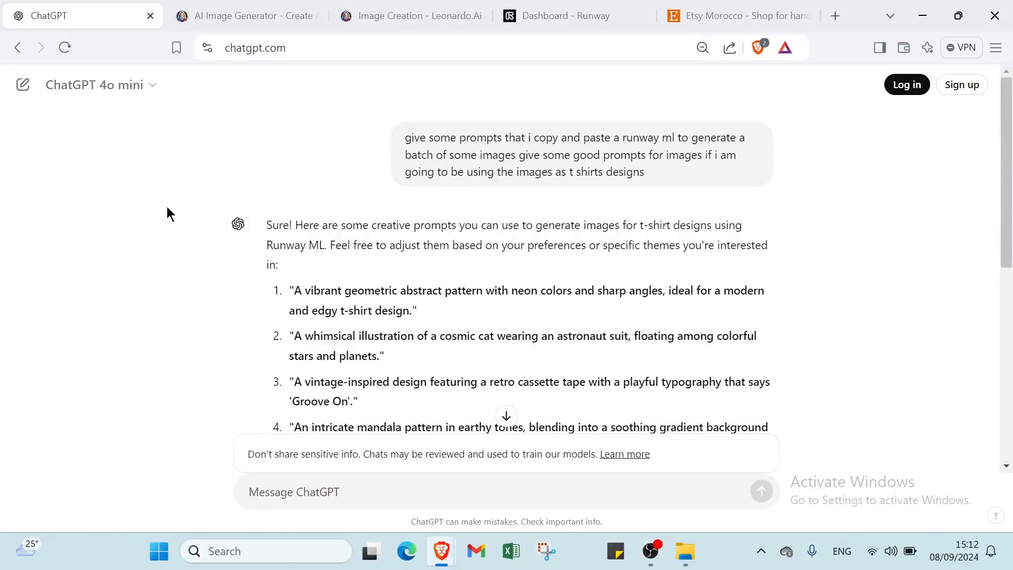
mouse_move(295, 253)
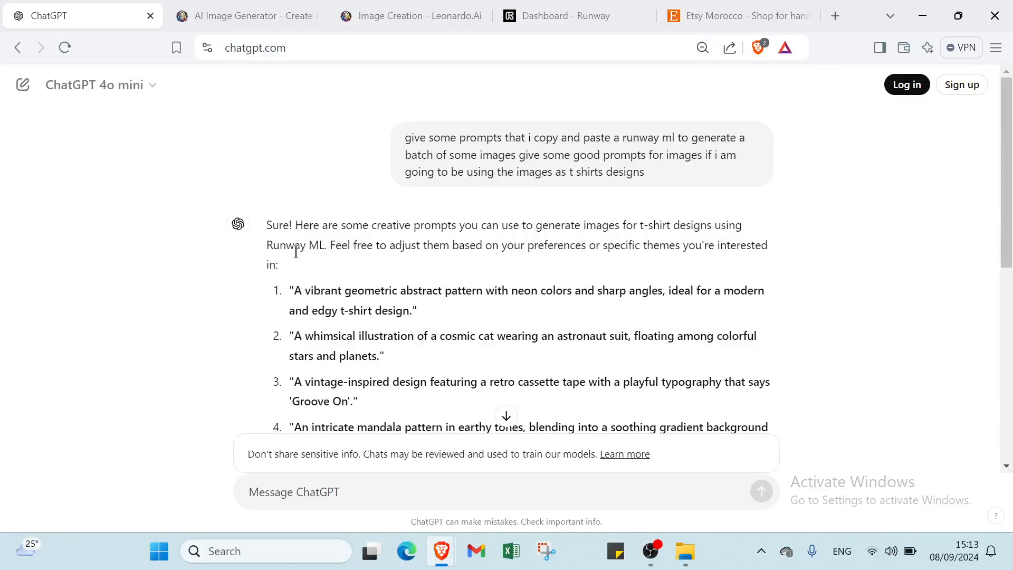
mouse_move(297, 261)
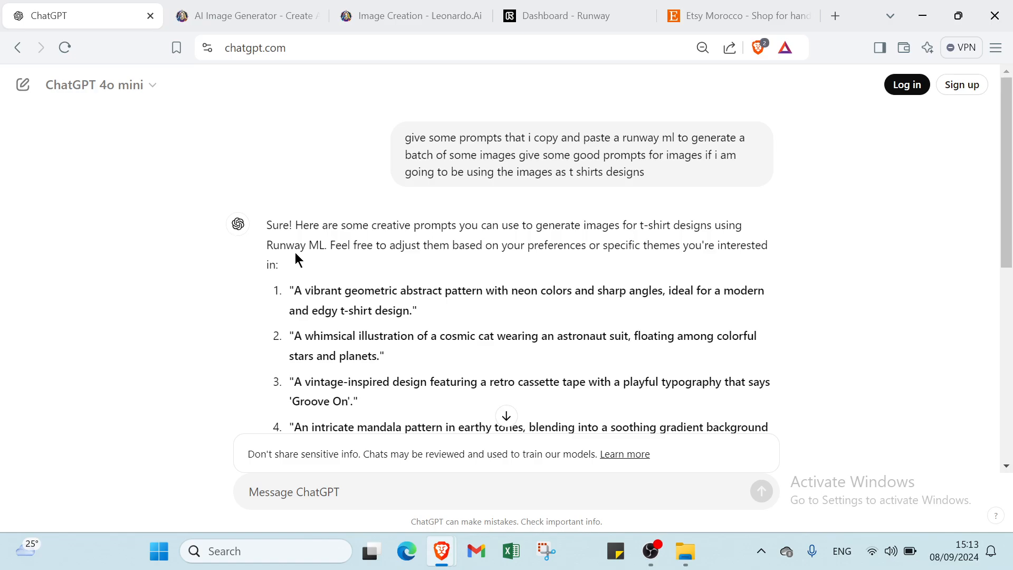
- Scroll through ChatGPT's reply listing ten t-shirt design prompts
scroll(down, 3)
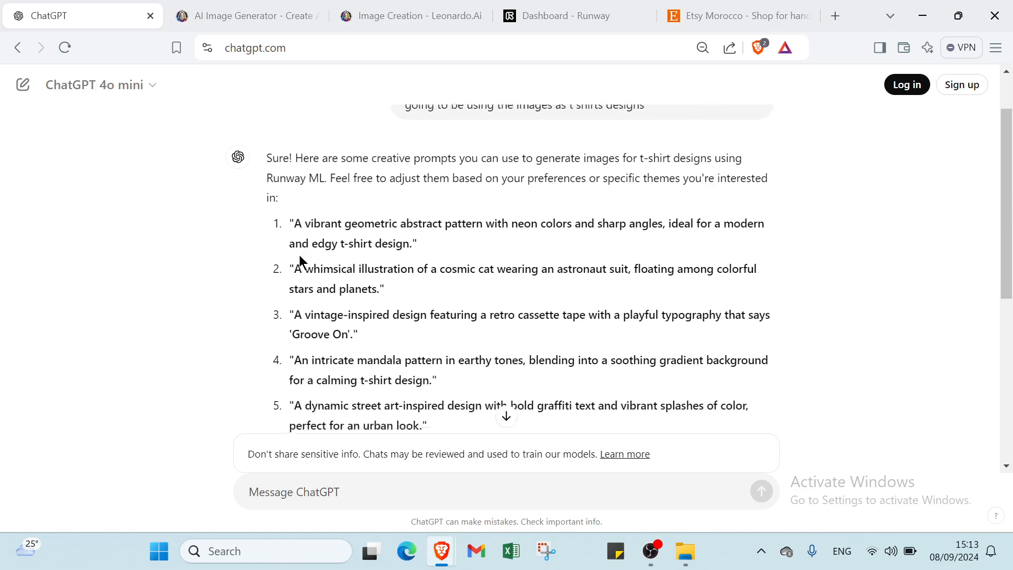
scroll(down, 3)
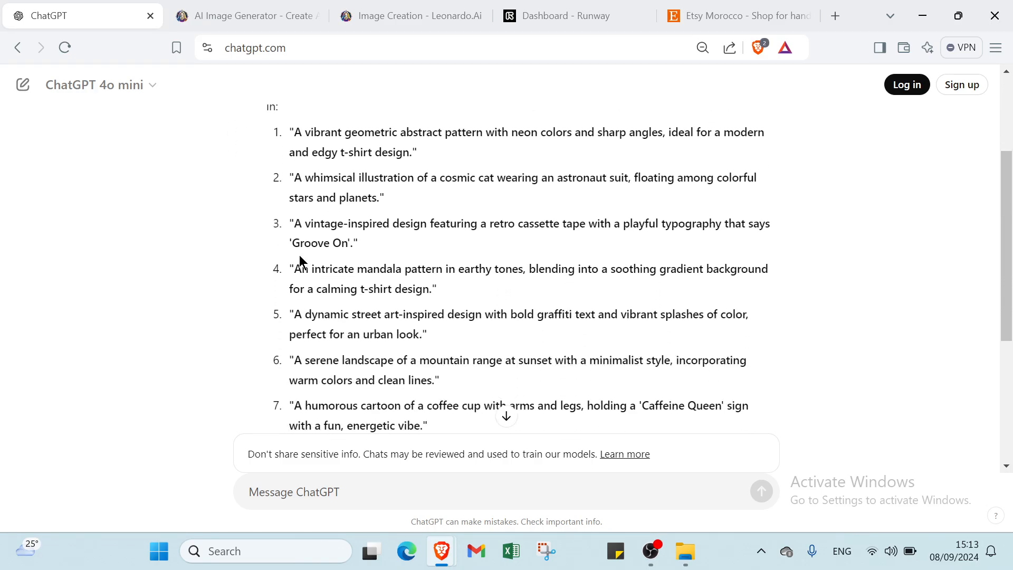
scroll(down, 3)
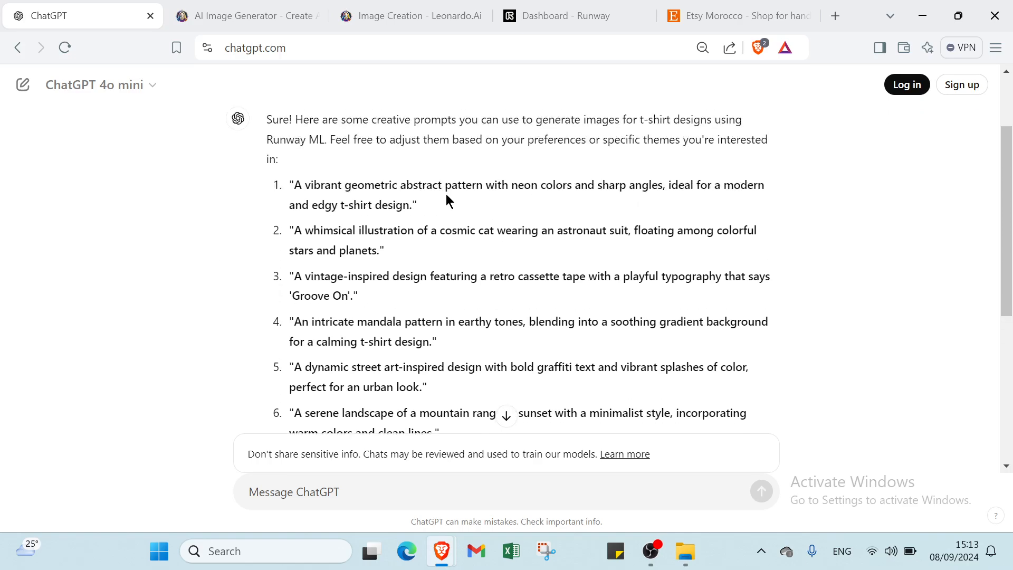
scroll(up, 3)
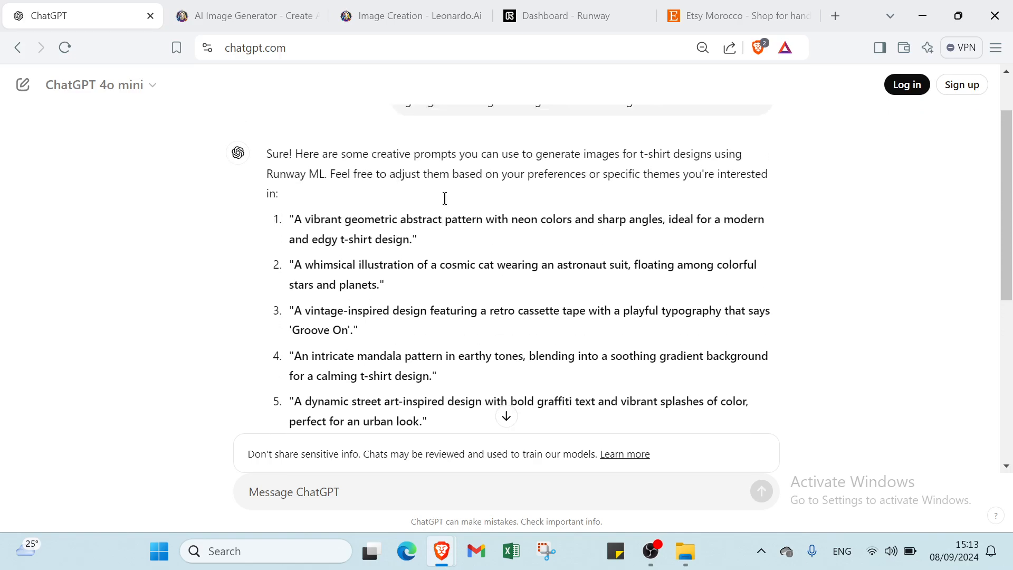
scroll(down, 3)
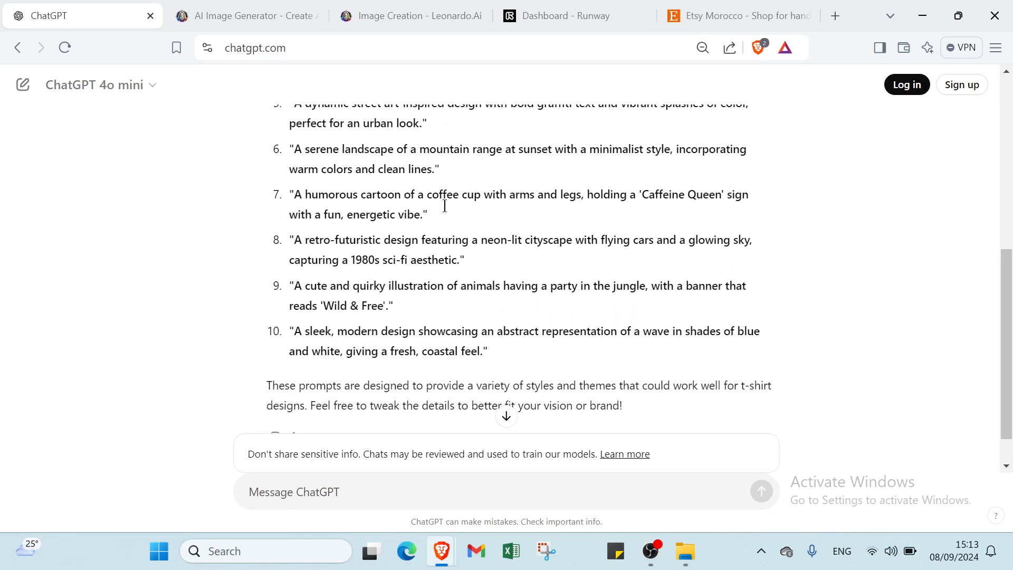
scroll(down, 3)
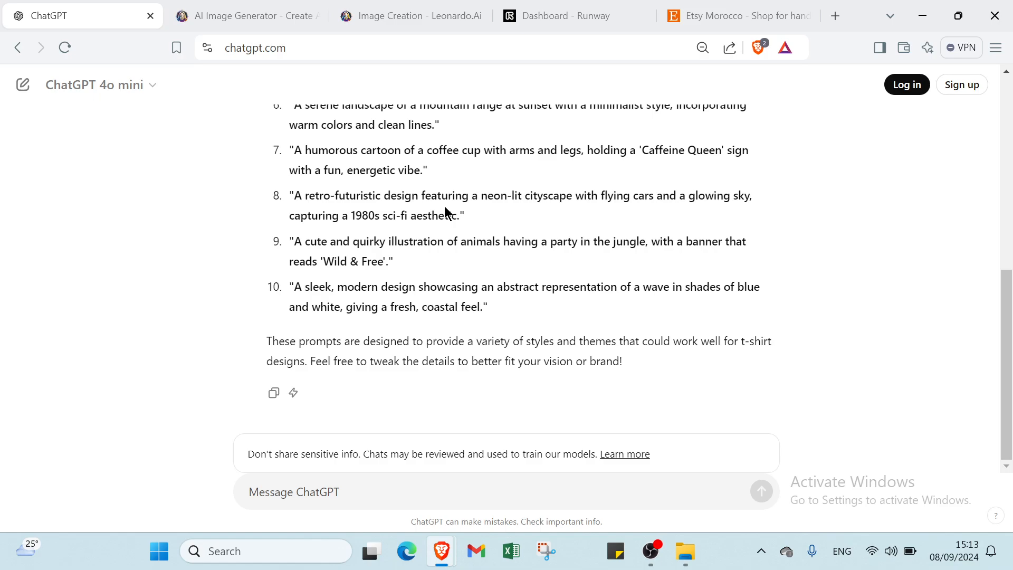
mouse_move(448, 213)
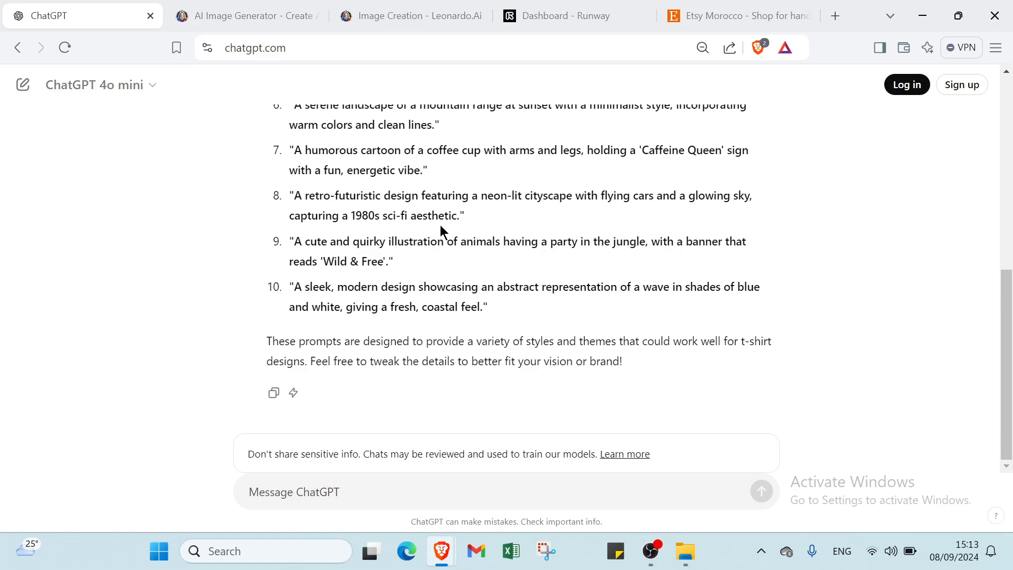
mouse_move(104, 77)
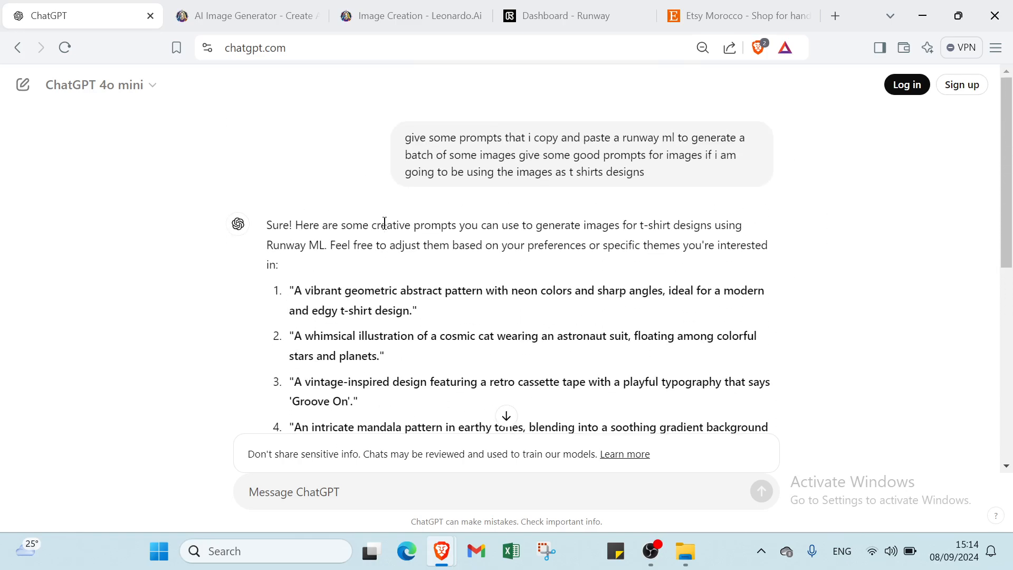
mouse_move(403, 146)
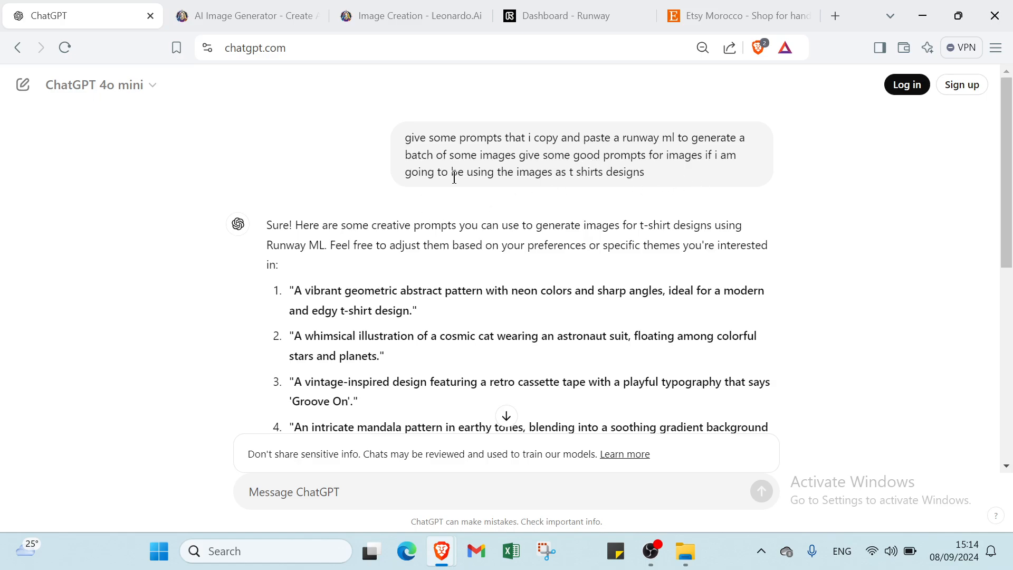
mouse_move(614, 185)
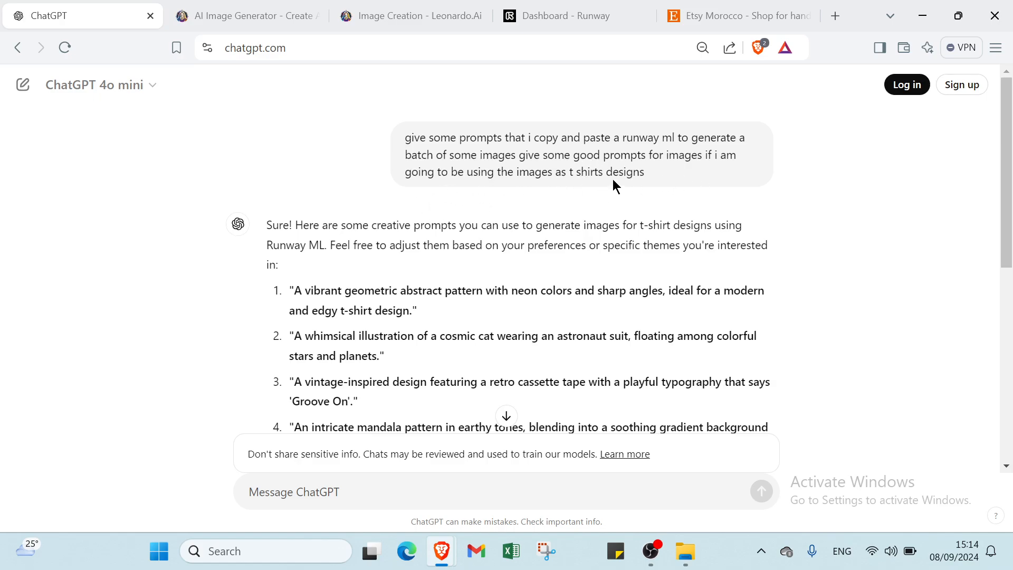
mouse_move(510, 217)
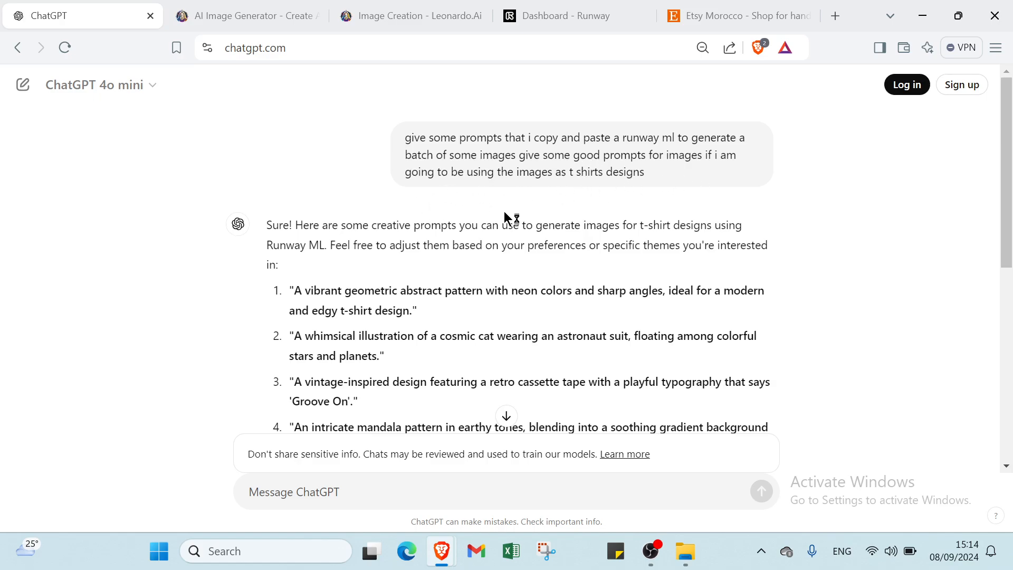
scroll(down, 3)
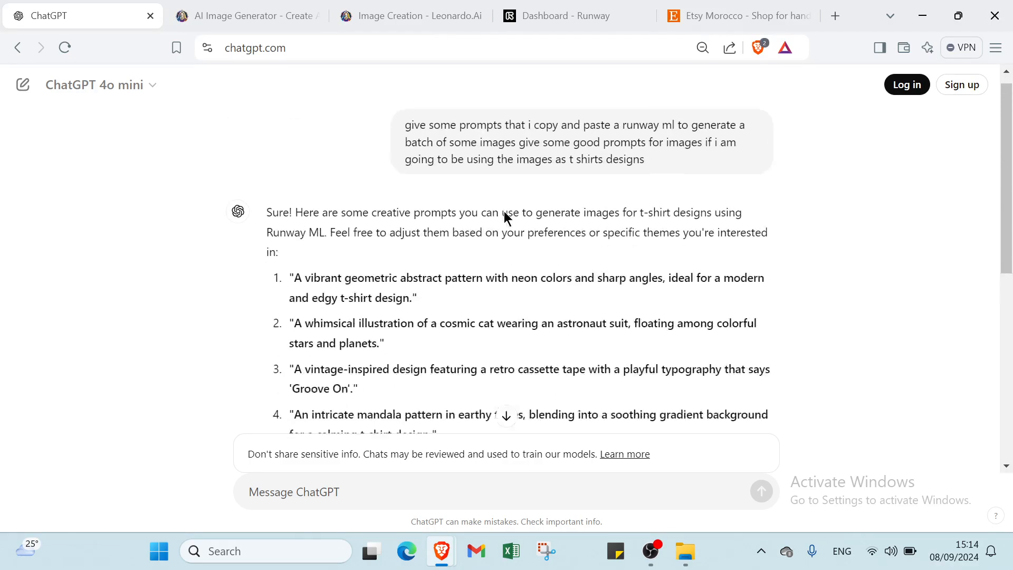
scroll(down, 3)
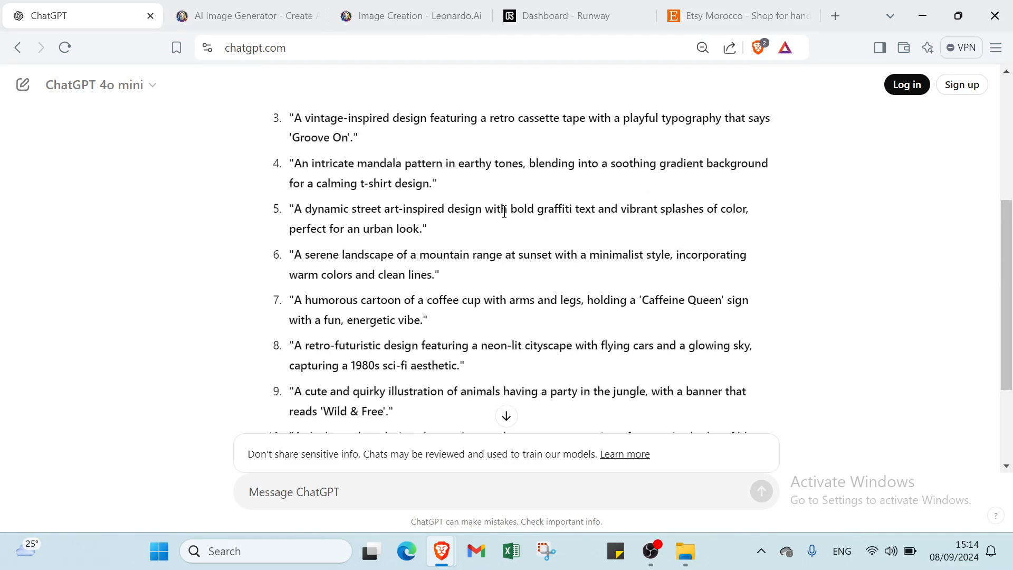
scroll(down, 3)
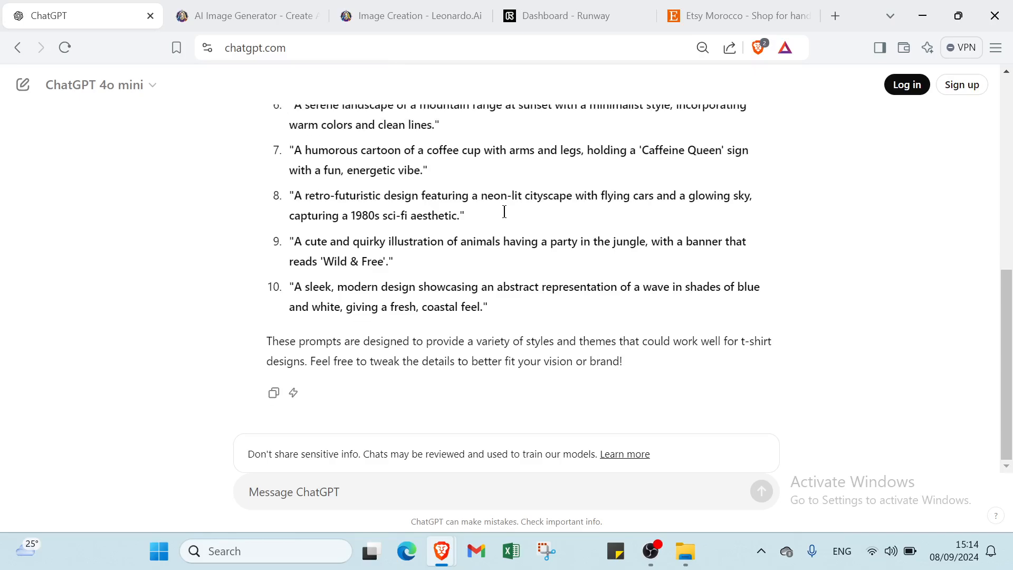
mouse_move(506, 218)
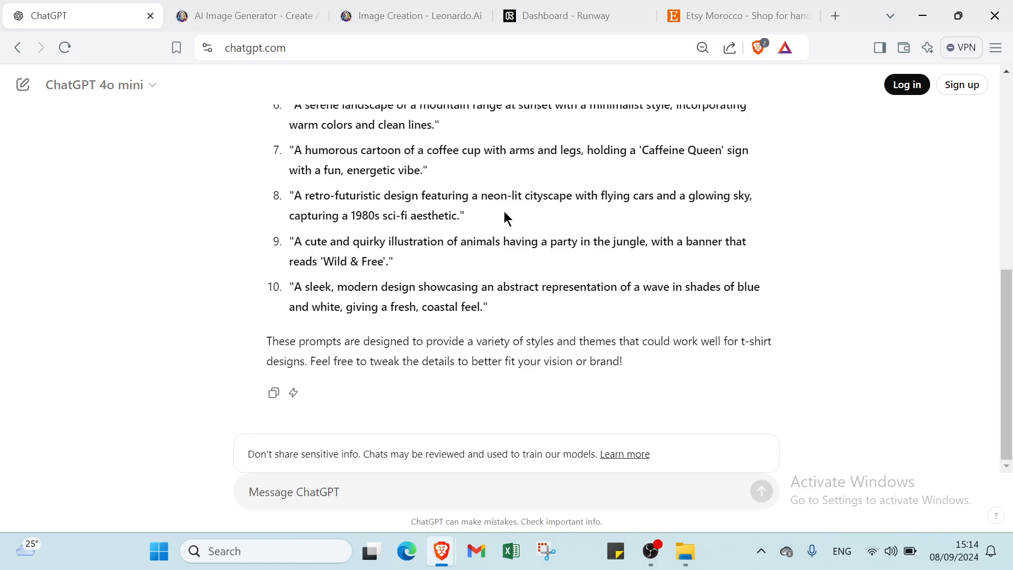
scroll(up, 3)
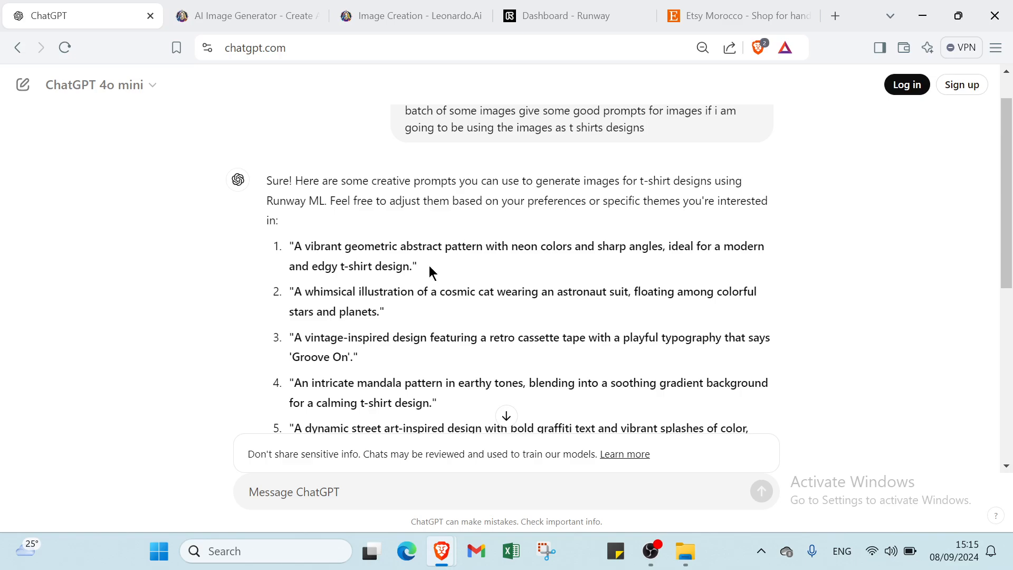
scroll(down, 3)
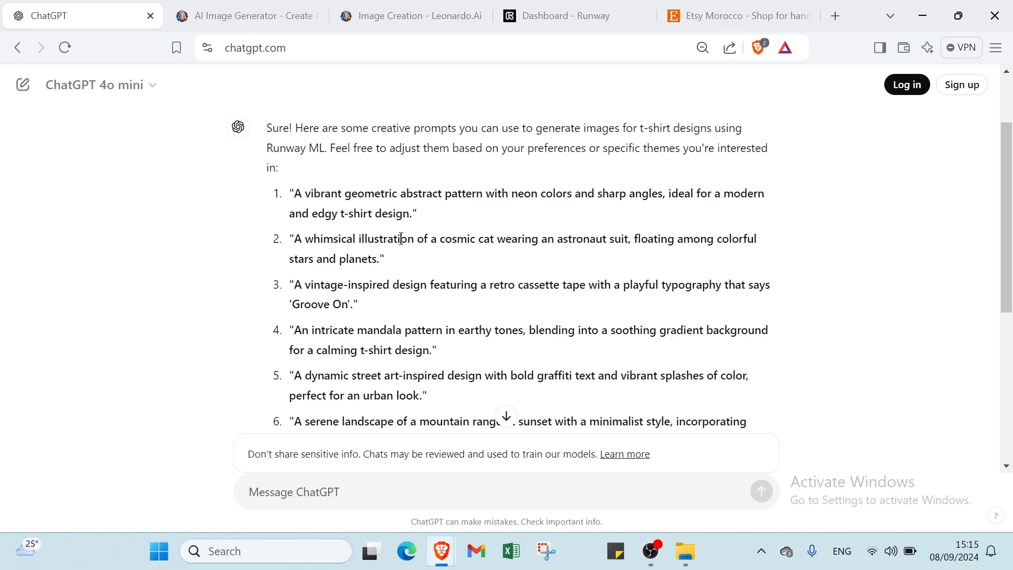
scroll(down, 3)
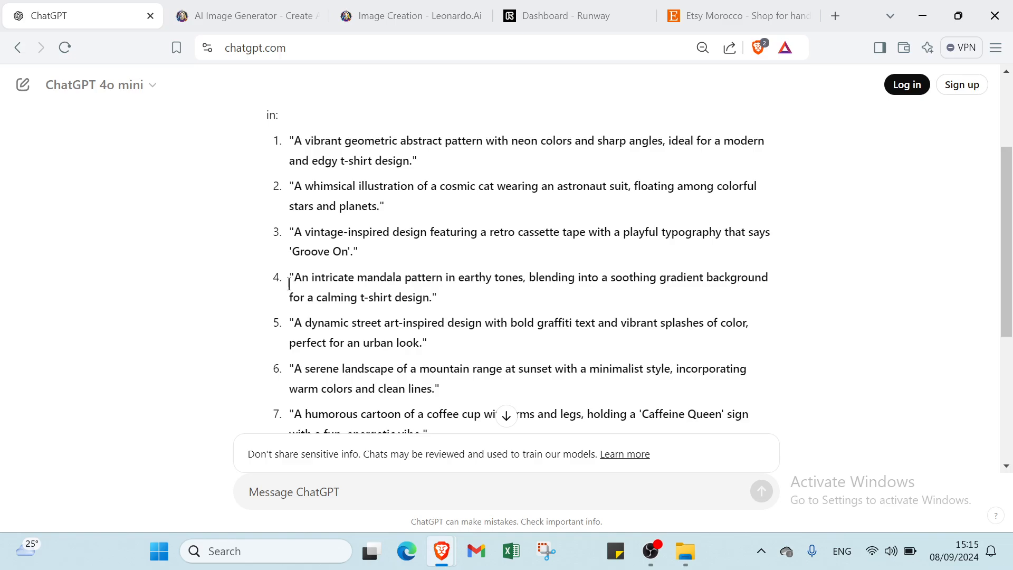
scroll(down, 3)
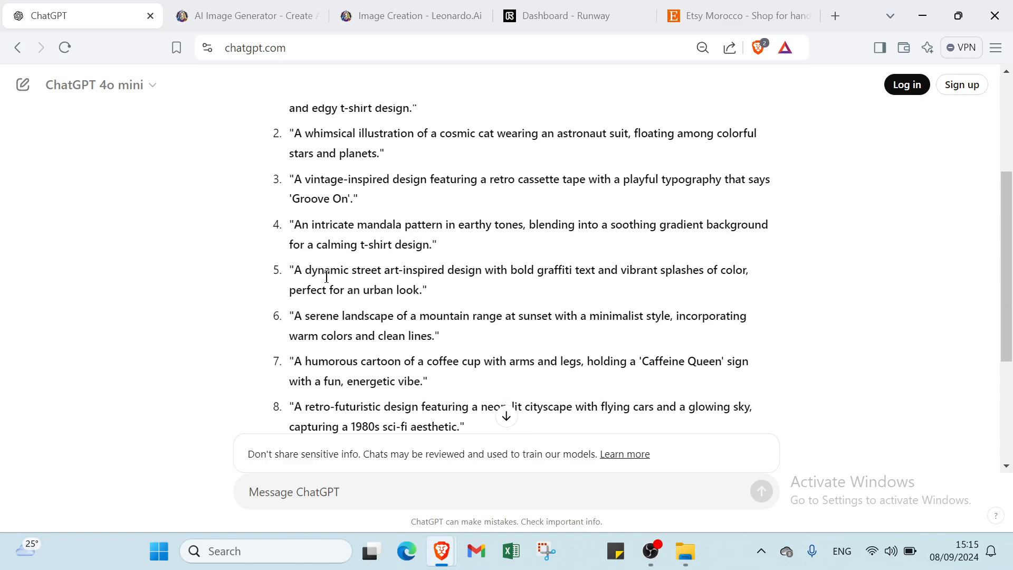
scroll(down, 3)
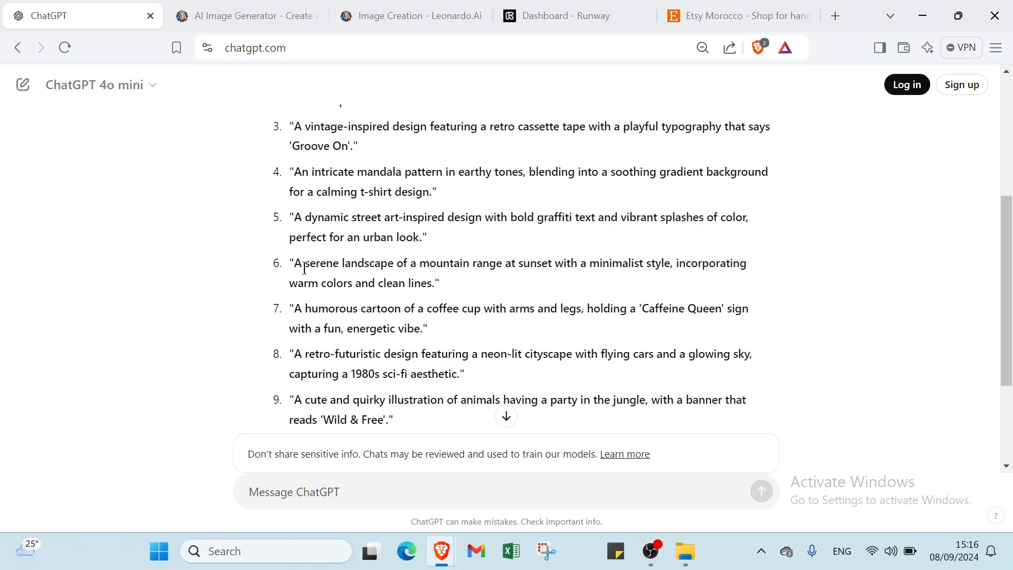
mouse_move(446, 270)
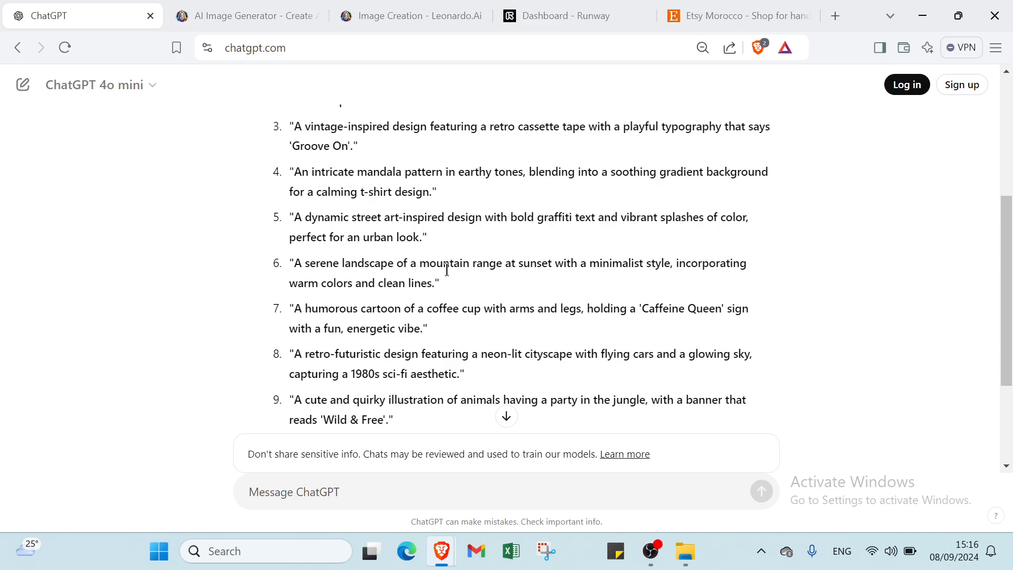
mouse_move(321, 301)
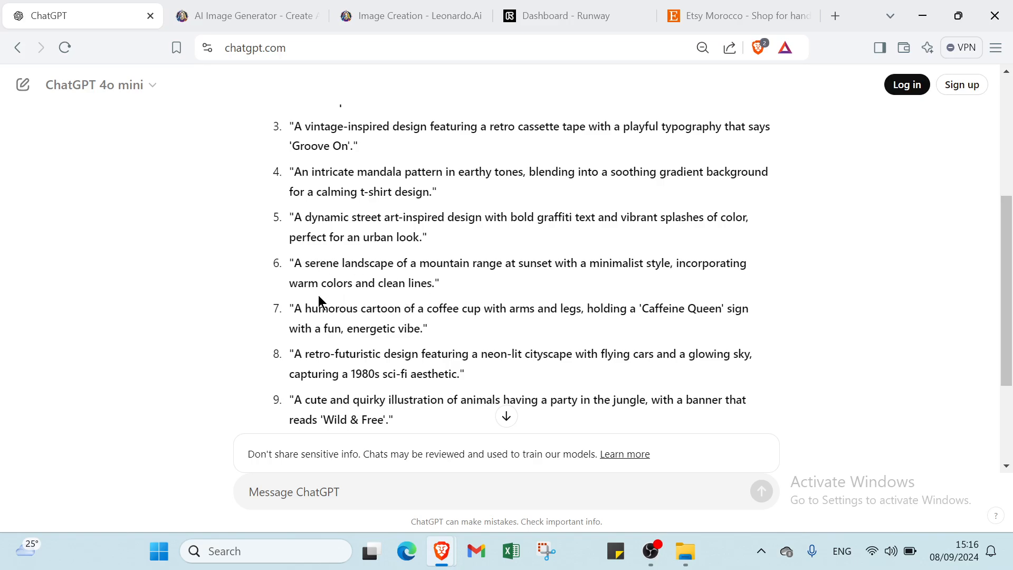
scroll(down, 3)
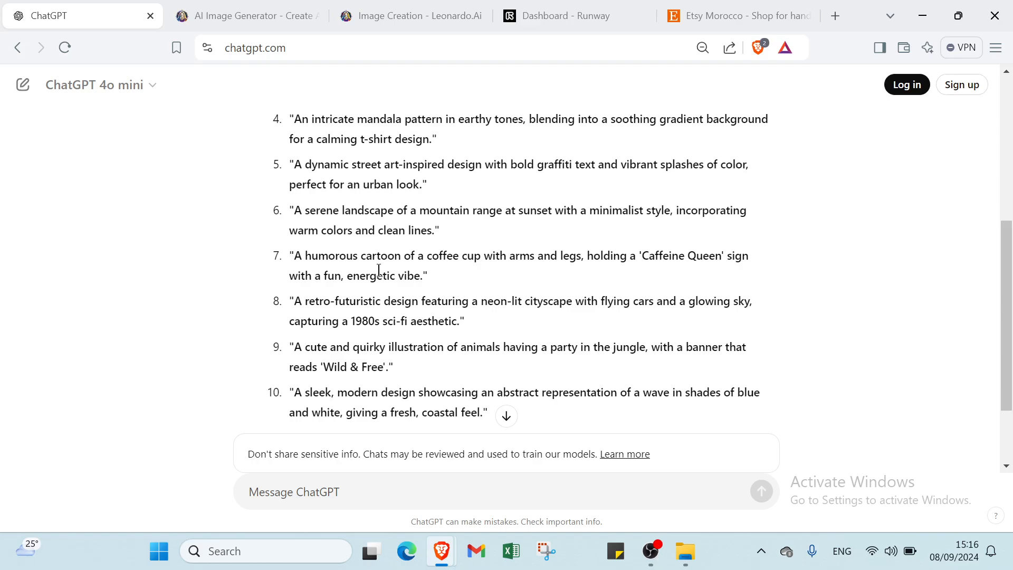
mouse_move(304, 317)
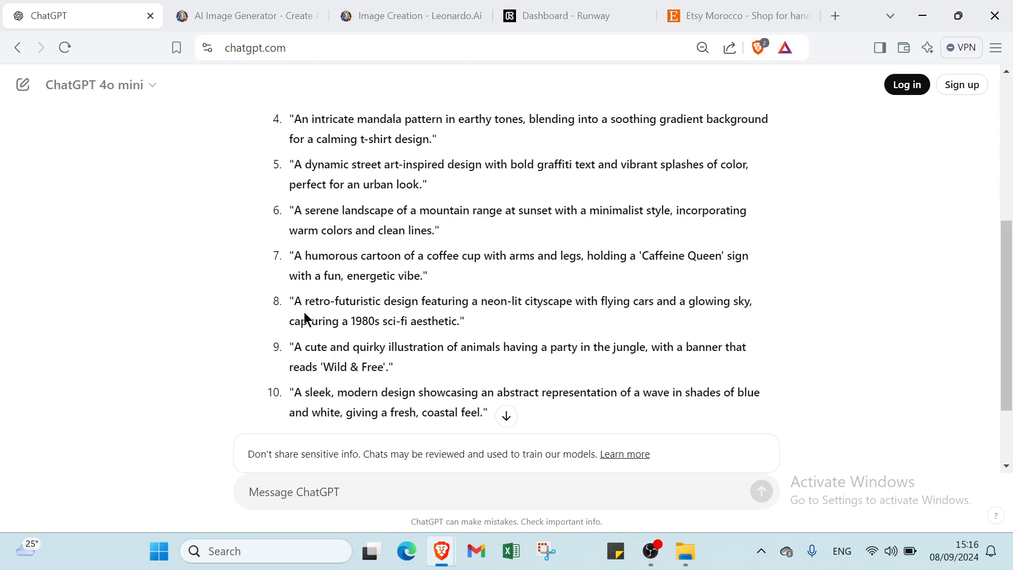
scroll(down, 3)
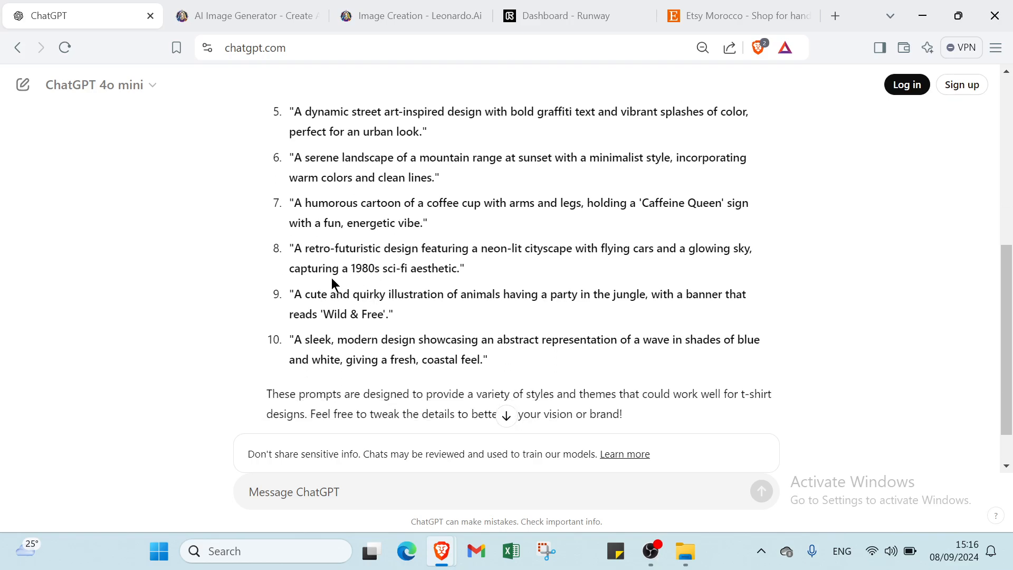
mouse_move(426, 315)
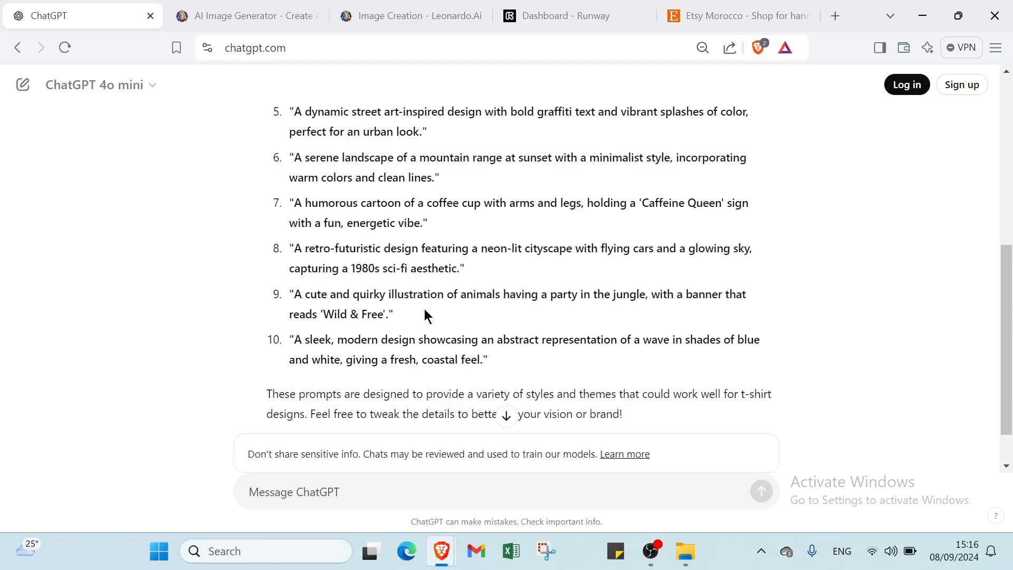
mouse_move(400, 316)
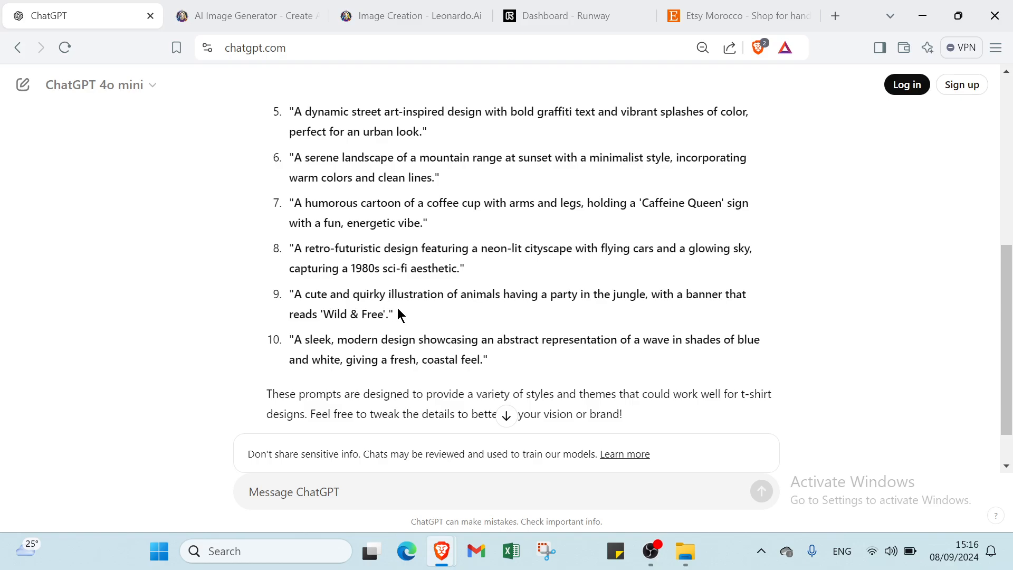
mouse_move(308, 346)
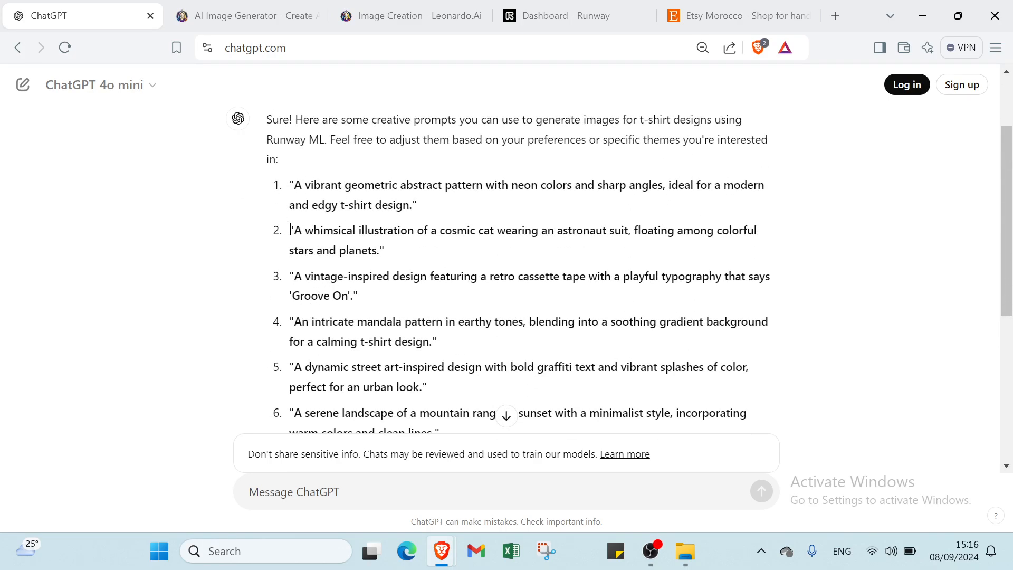
- Select and copy prompt 4, the intricate earthy-toned mandala pattern t-shirt prompt
drag(289, 230, 384, 250)
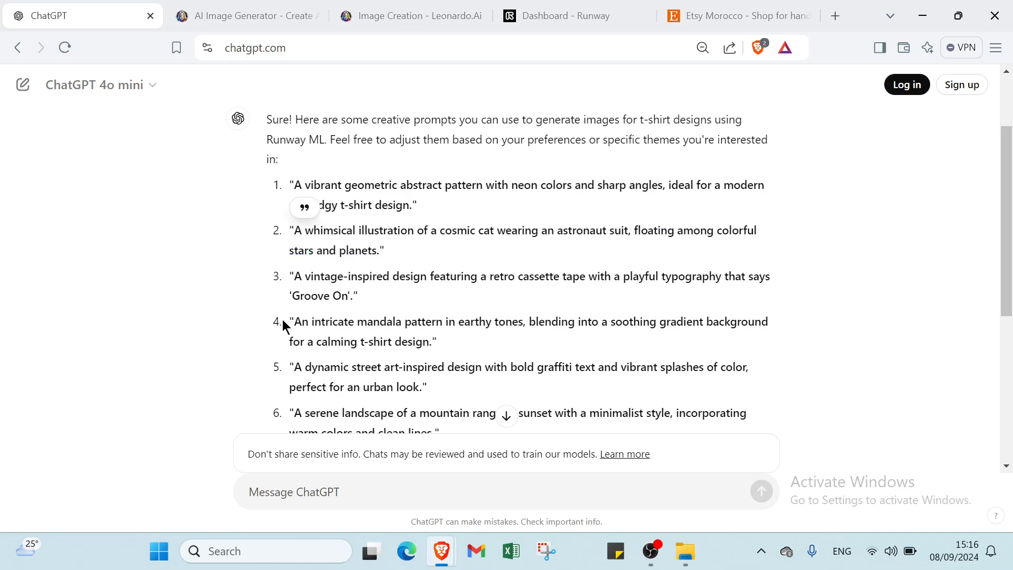
drag(291, 322, 429, 341)
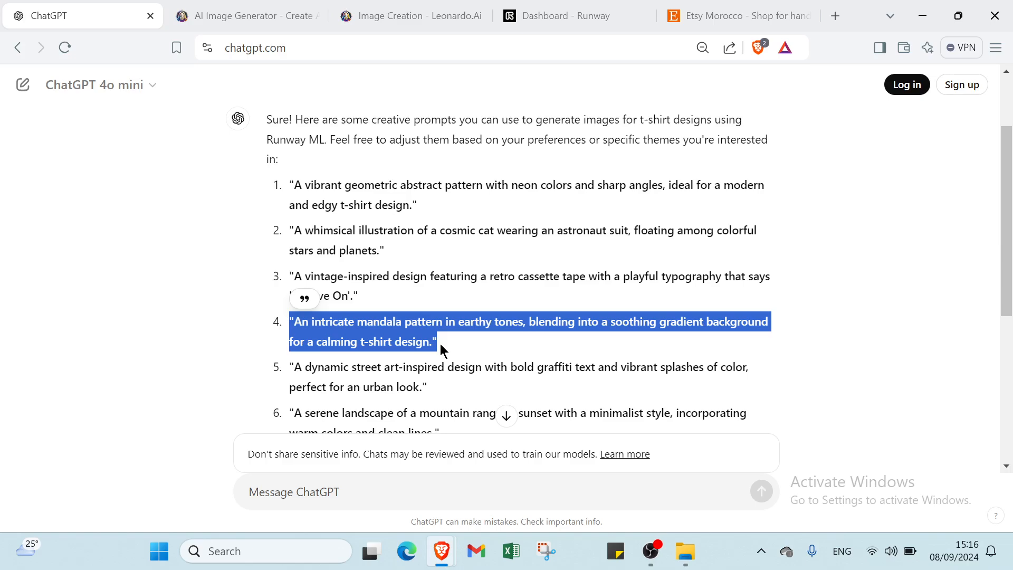
click(571, 15)
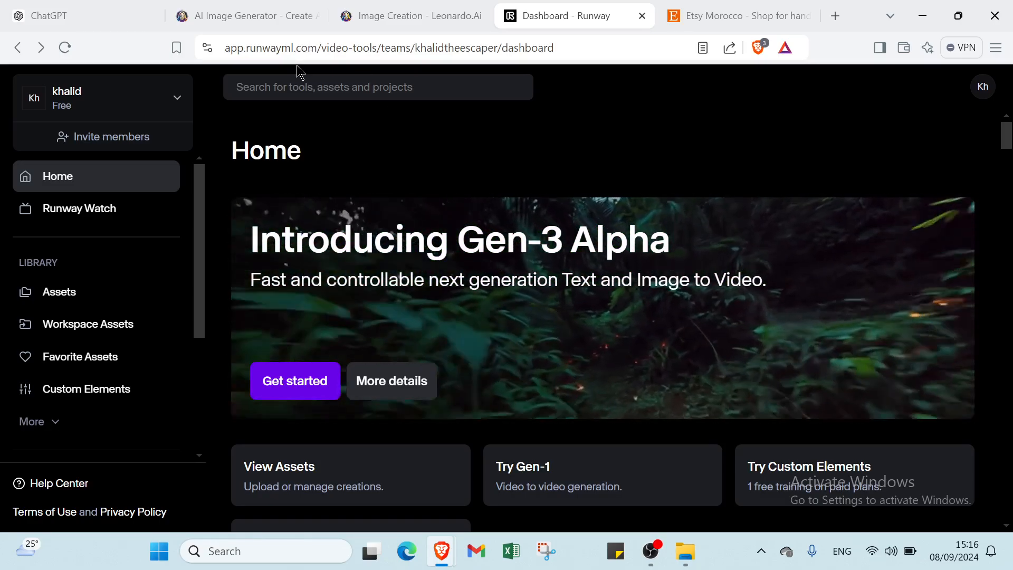
- Bring the 'Dashboard - Runway' tab forward to show the Gen-3 Alpha home page
click(245, 16)
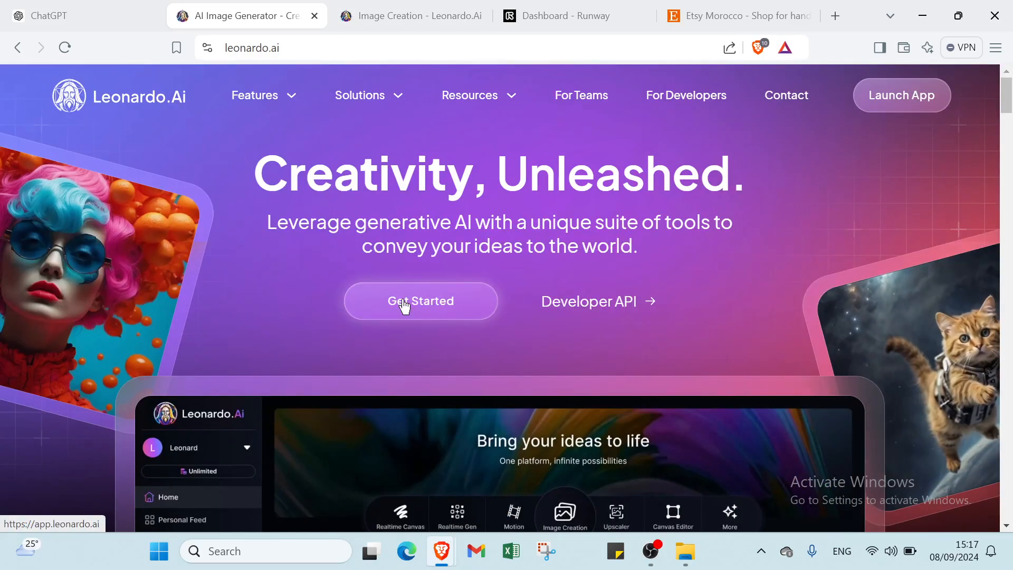
- Browse the Leonardo.Ai landing page through its models, gallery and community sections
scroll(down, 3)
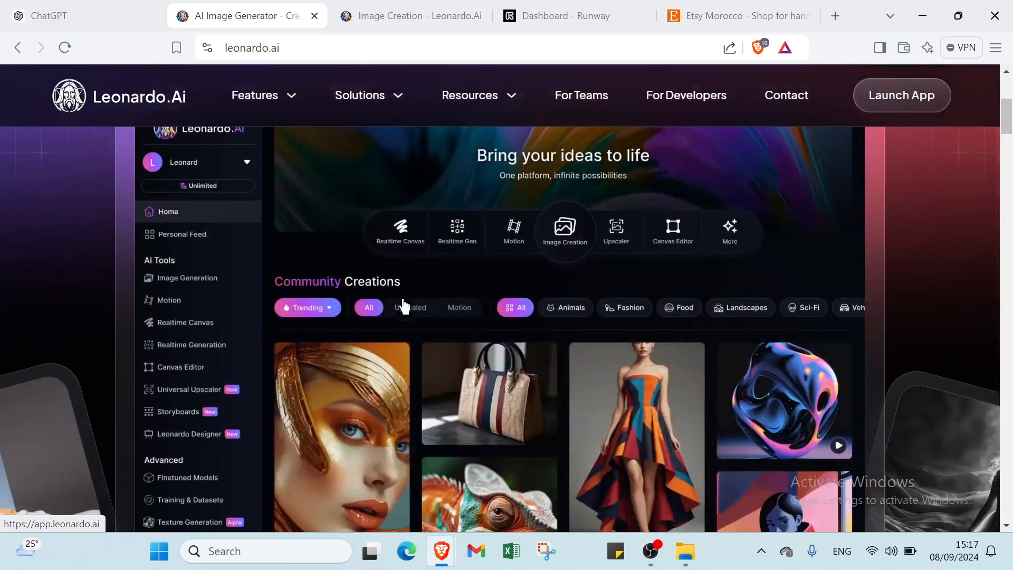
click(414, 15)
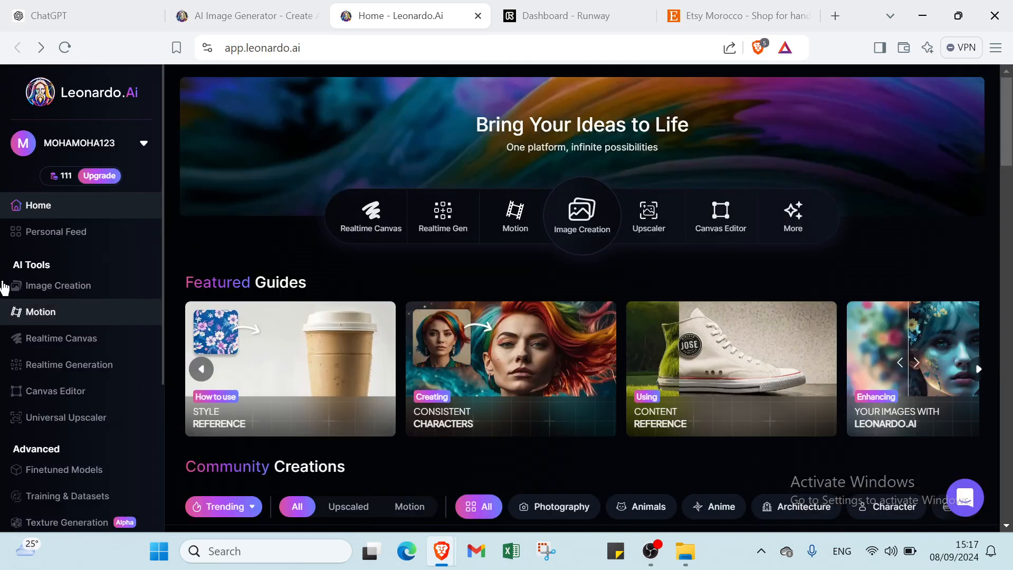
click(245, 15)
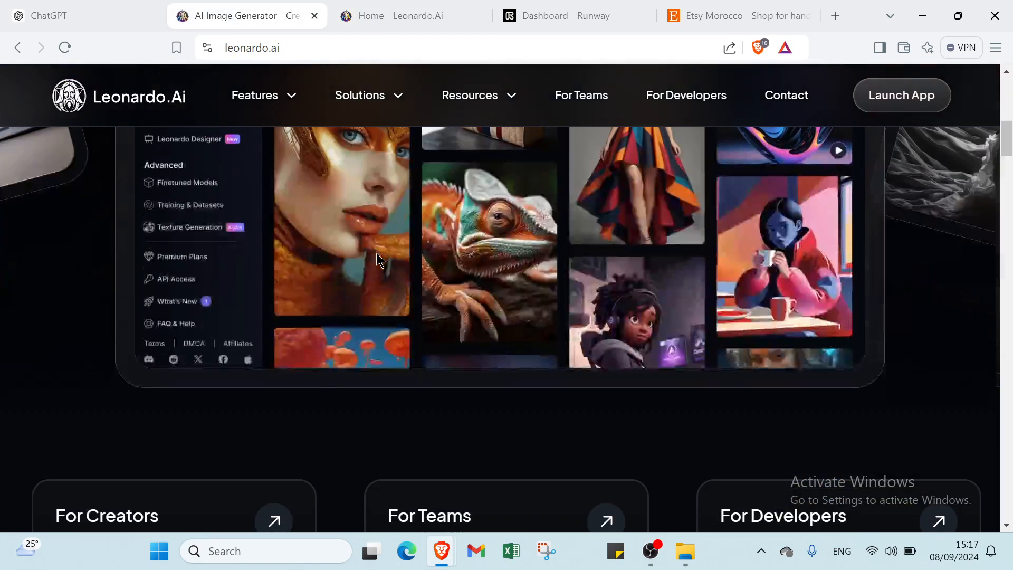
scroll(down, 3)
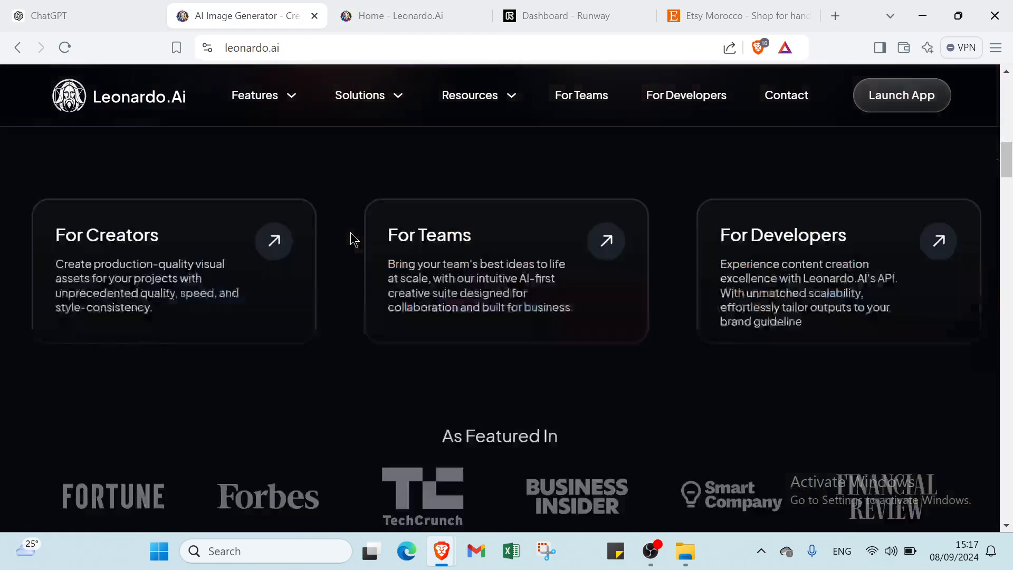
scroll(down, 3)
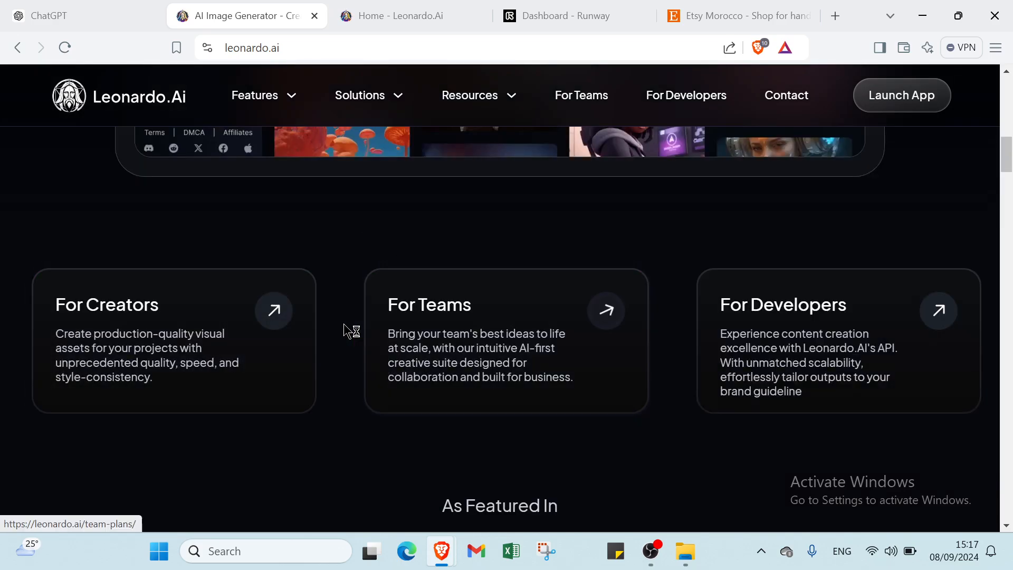
mouse_move(71, 15)
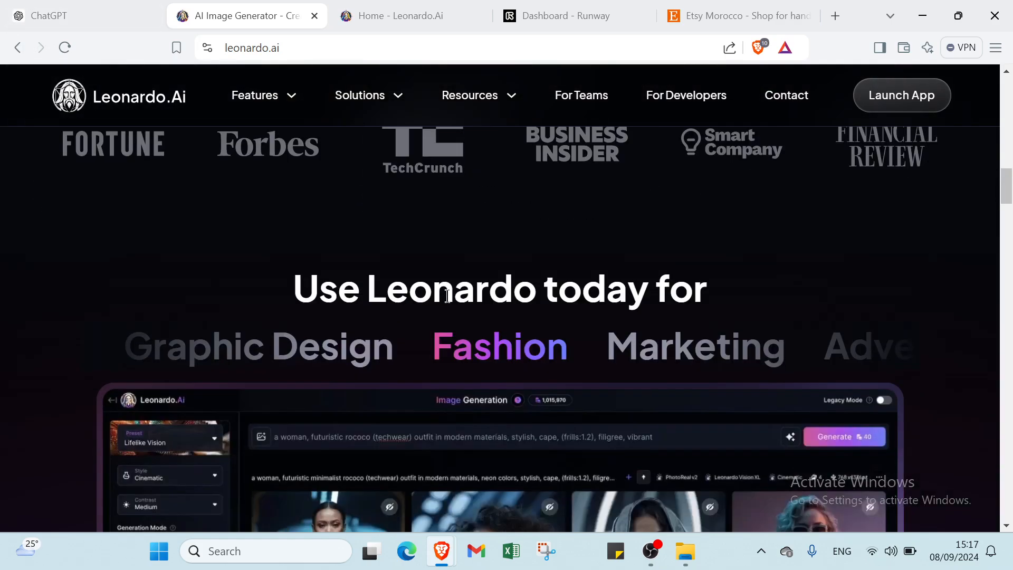
scroll(down, 3)
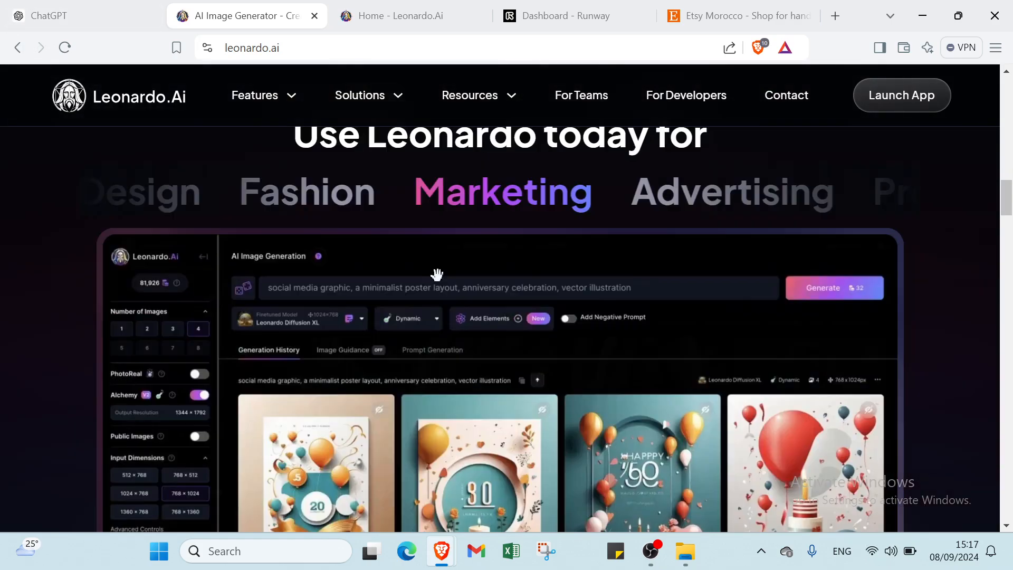
scroll(down, 3)
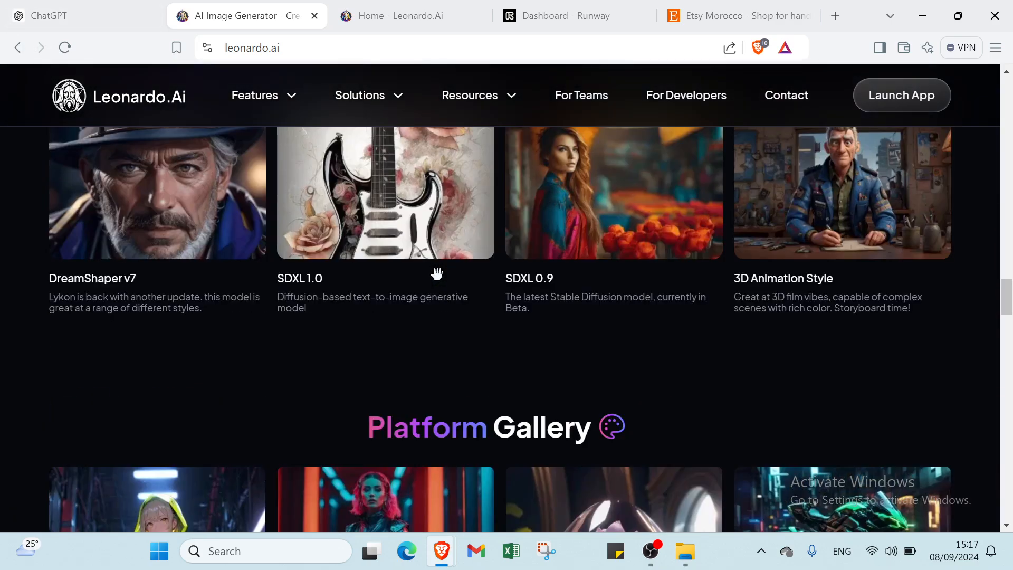
scroll(down, 3)
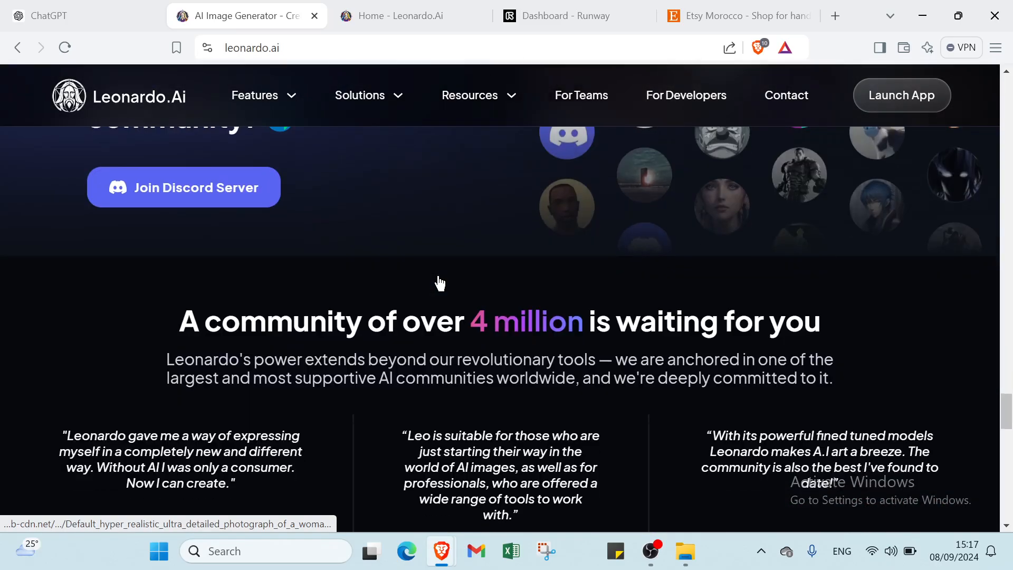
scroll(down, 3)
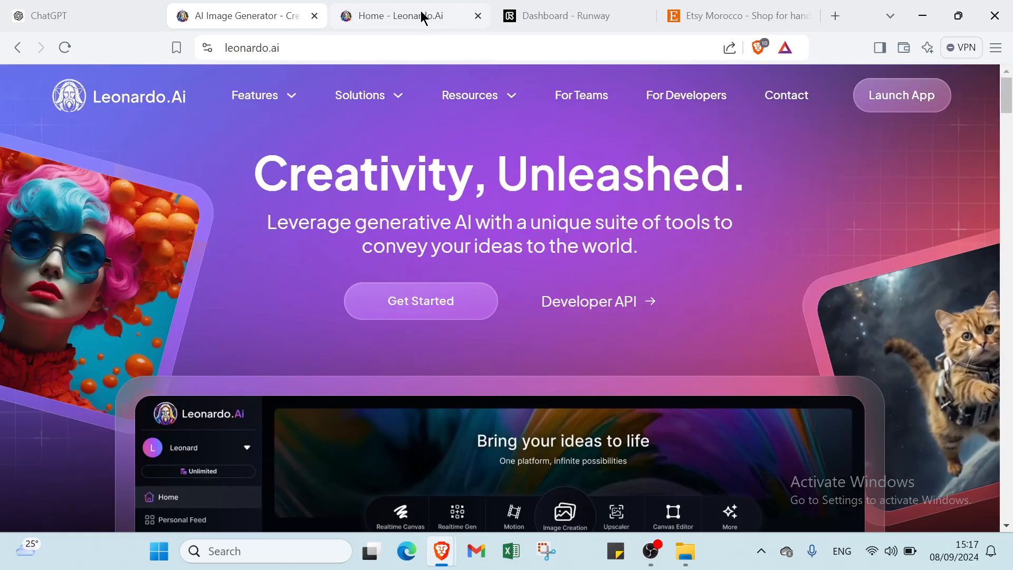
- Open Image Creation in the Leonardo.Ai app and paste in the mandala t-shirt prompt
click(900, 95)
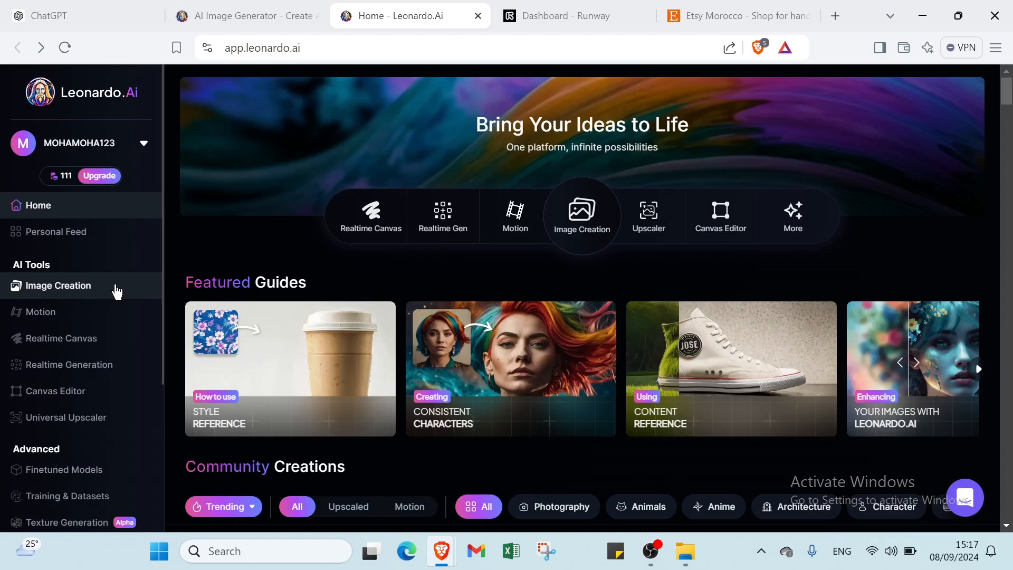
click(58, 285)
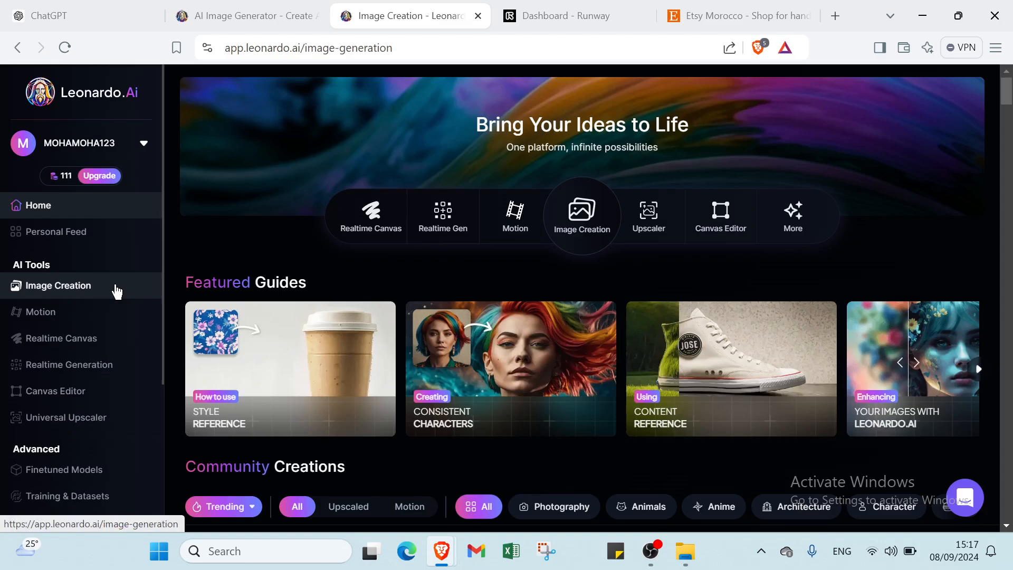
click(59, 285)
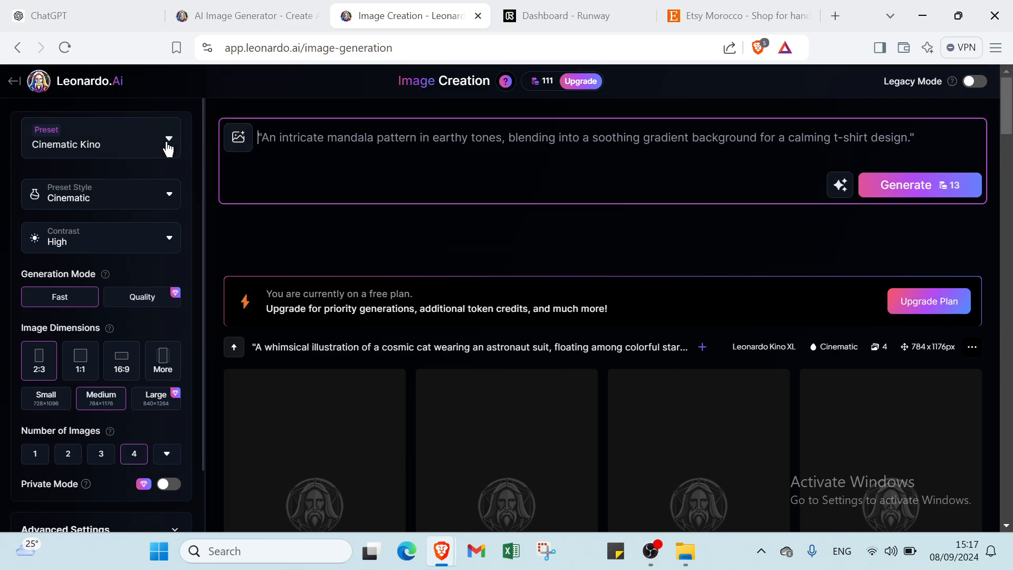
- Replace the Cinematic Kino preset with Anime, keeping the Anime General preset style
click(167, 138)
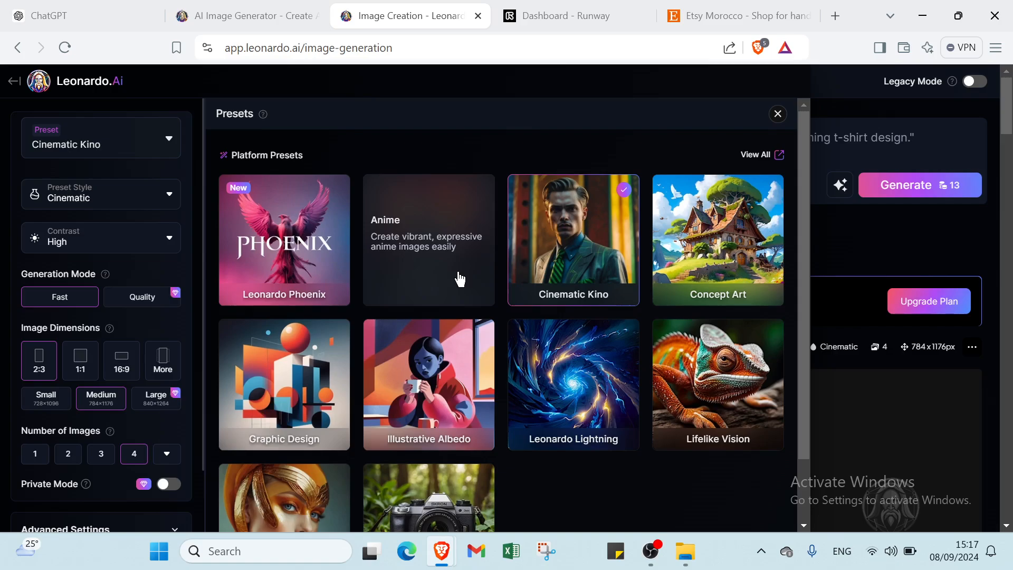
mouse_move(410, 271)
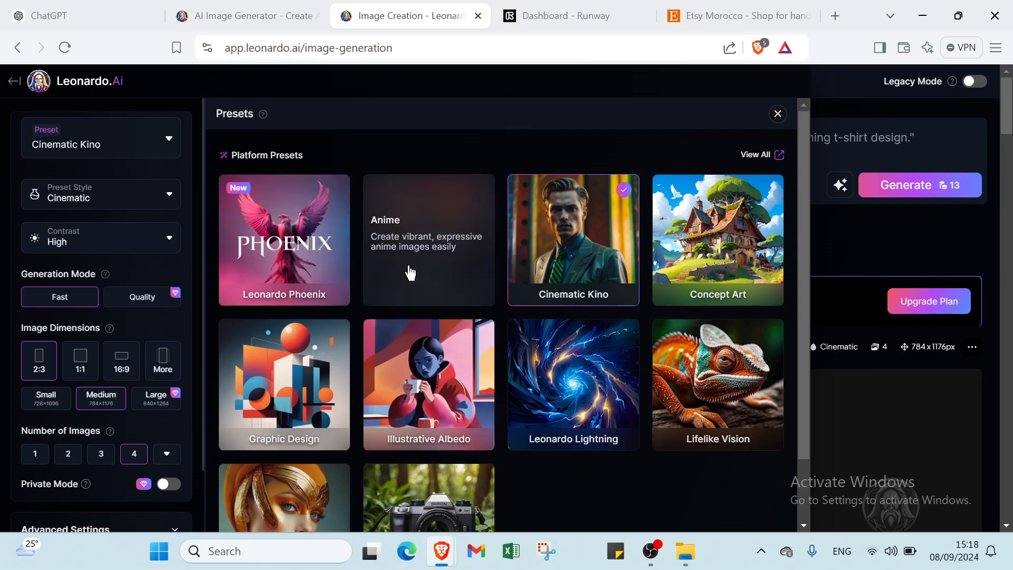
click(428, 239)
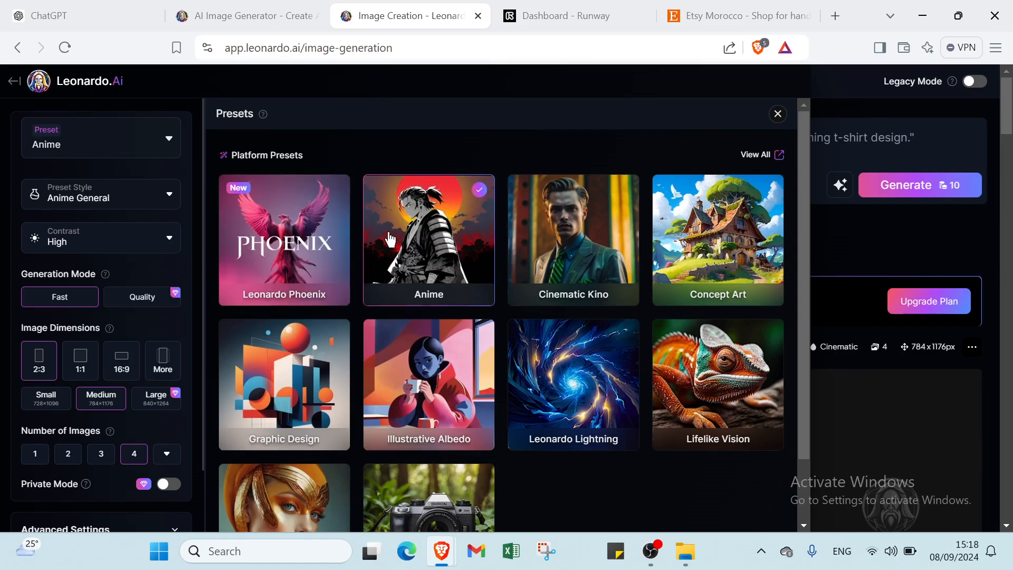
mouse_move(513, 235)
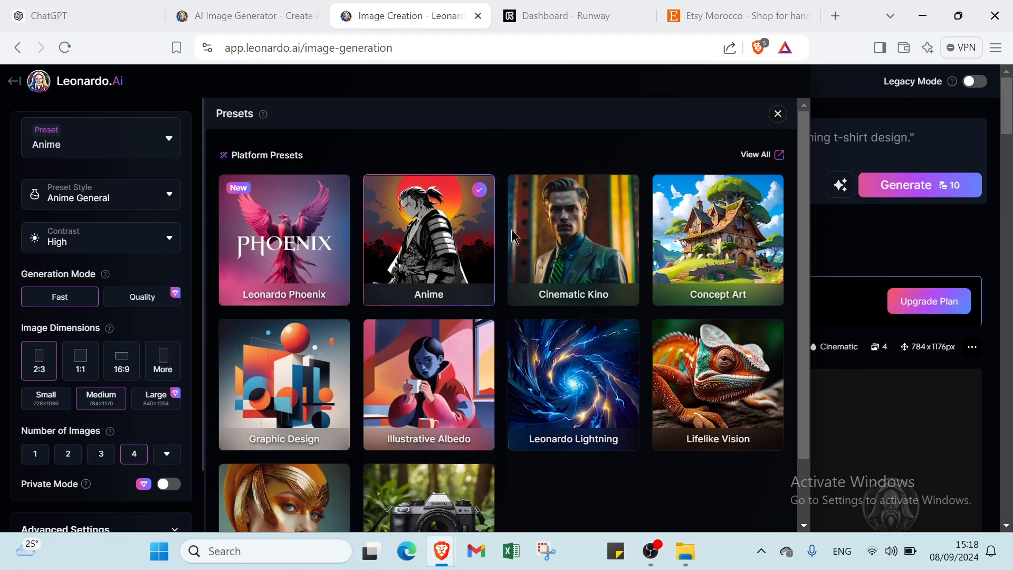
click(777, 114)
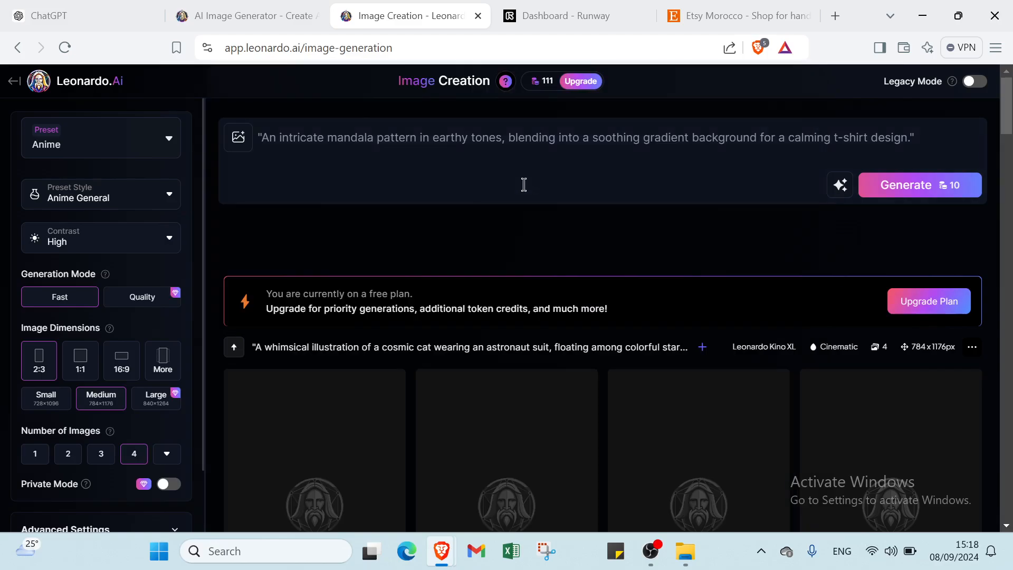
click(100, 193)
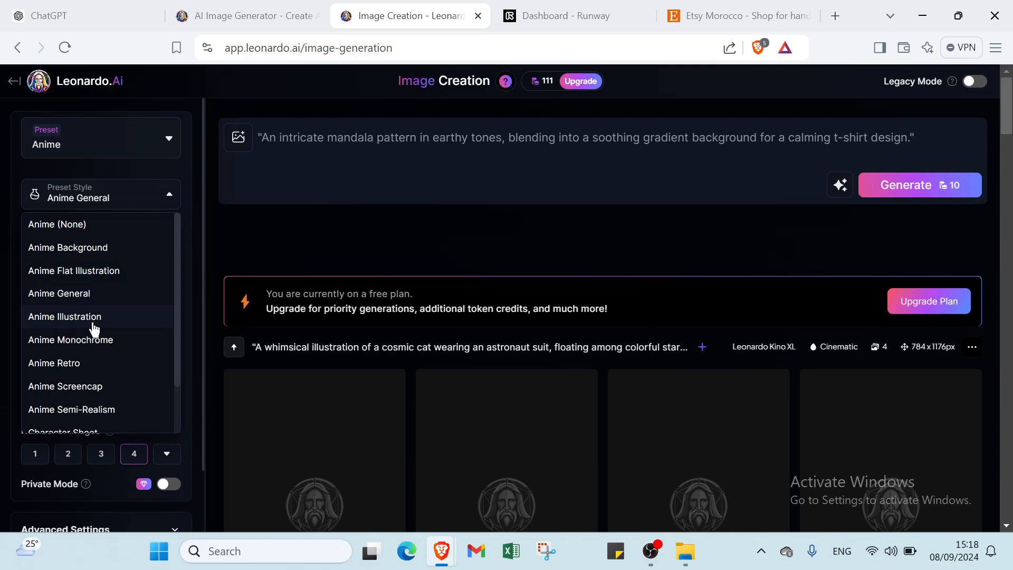
mouse_move(85, 340)
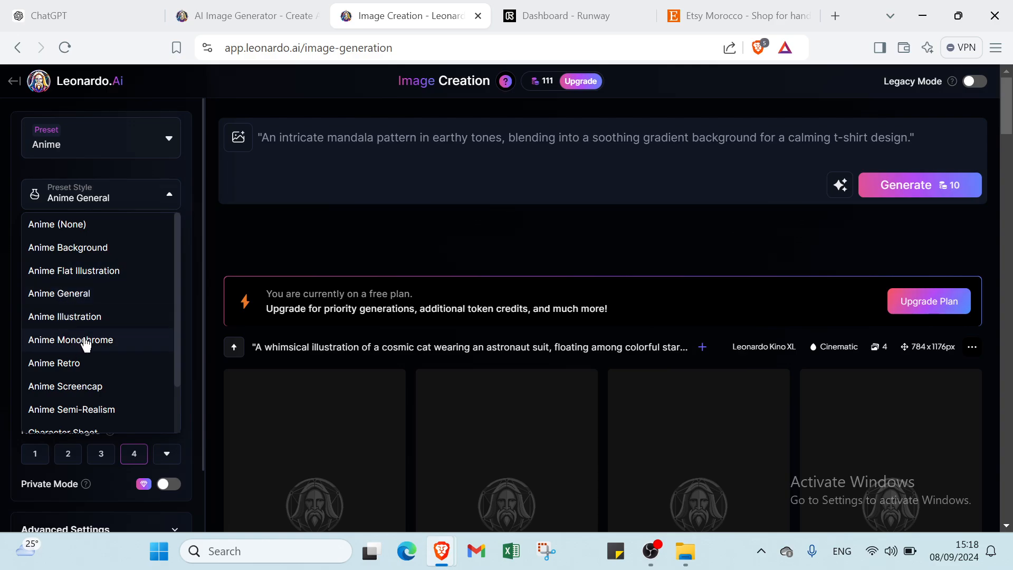
scroll(down, 3)
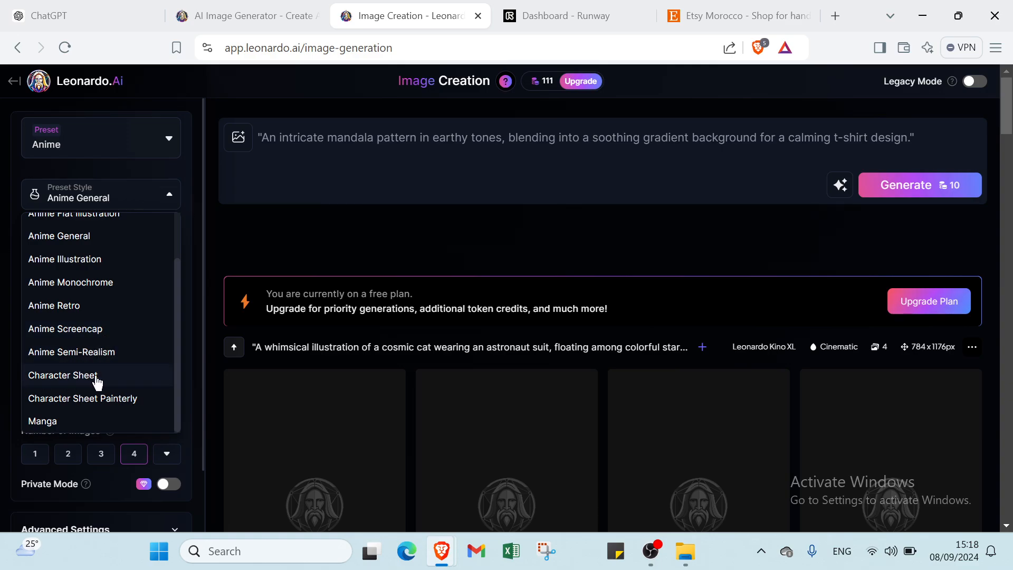
mouse_move(41, 402)
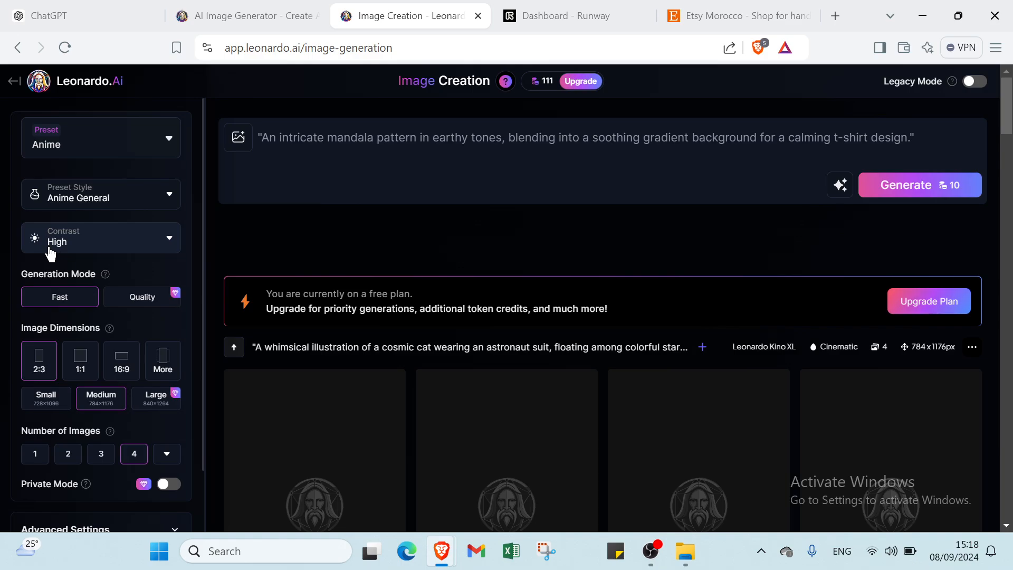
- Choose Leonardo Anime XL in Advanced Settings, with the mandala prompt in place
click(101, 237)
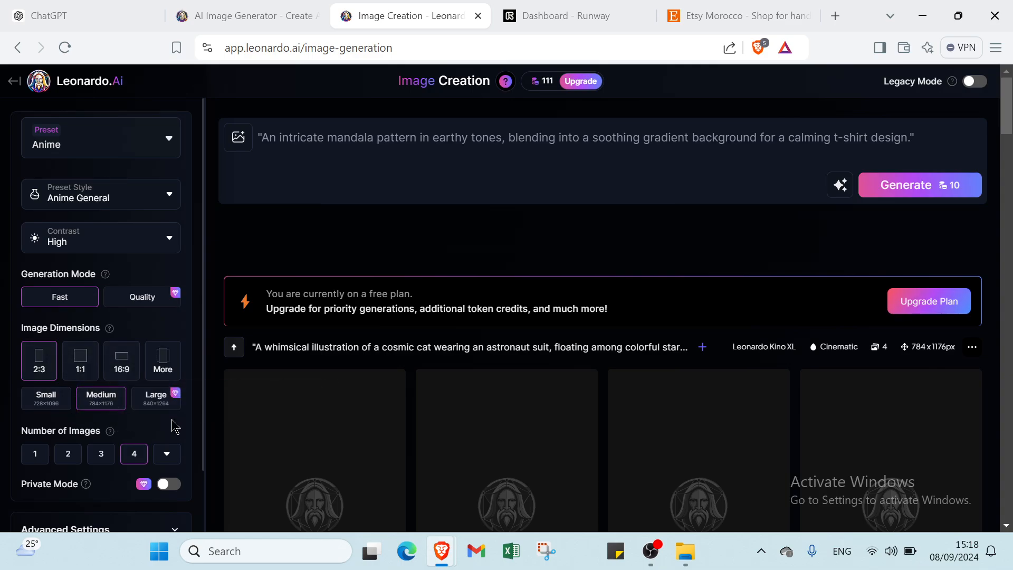
scroll(down, 3)
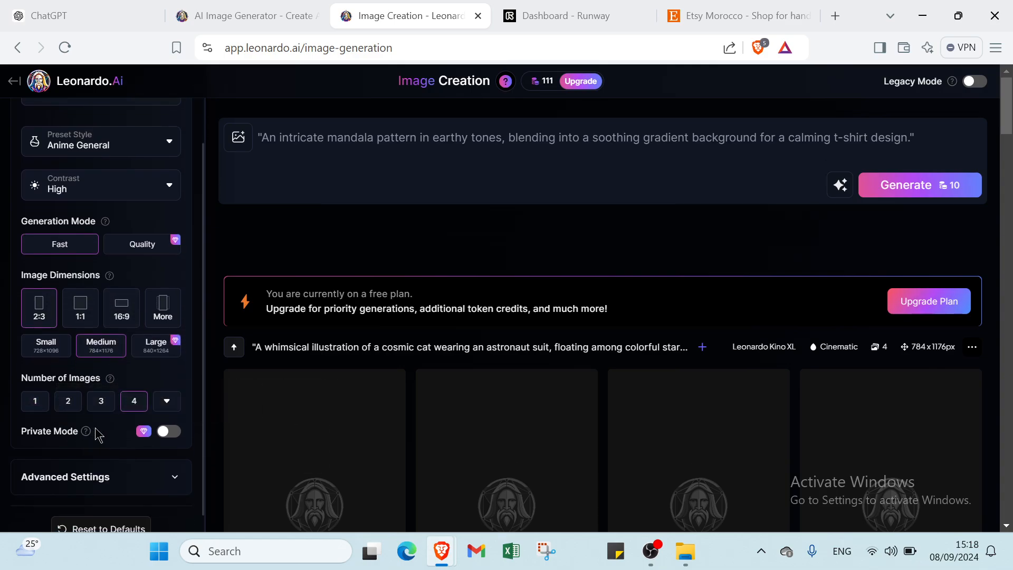
click(166, 401)
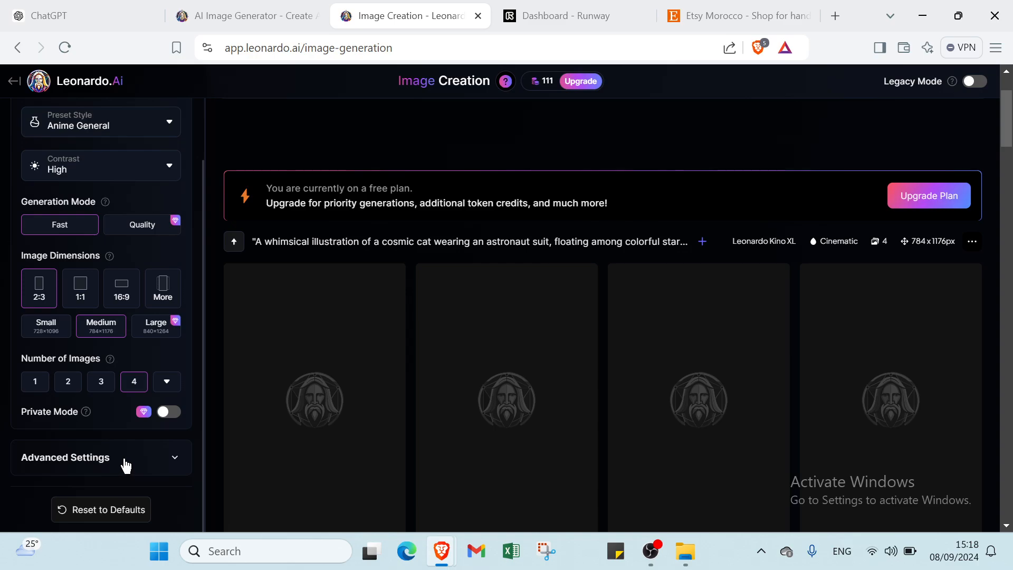
click(65, 457)
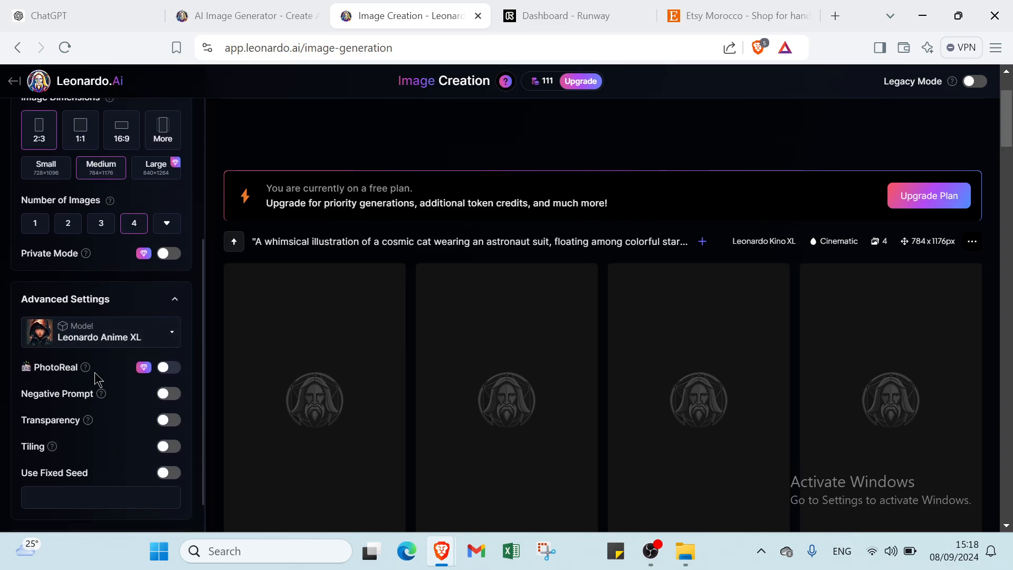
mouse_move(103, 389)
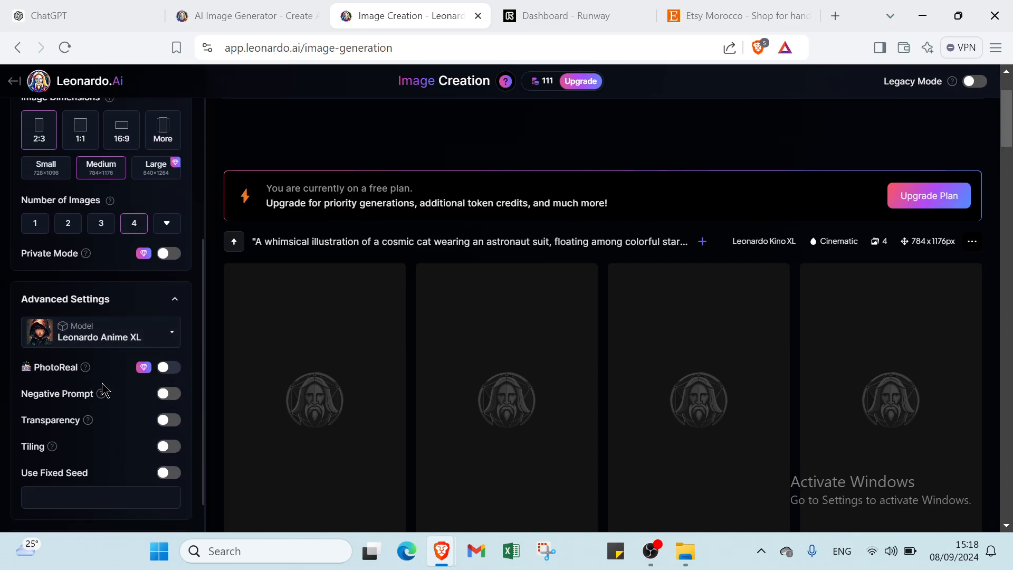
mouse_move(94, 441)
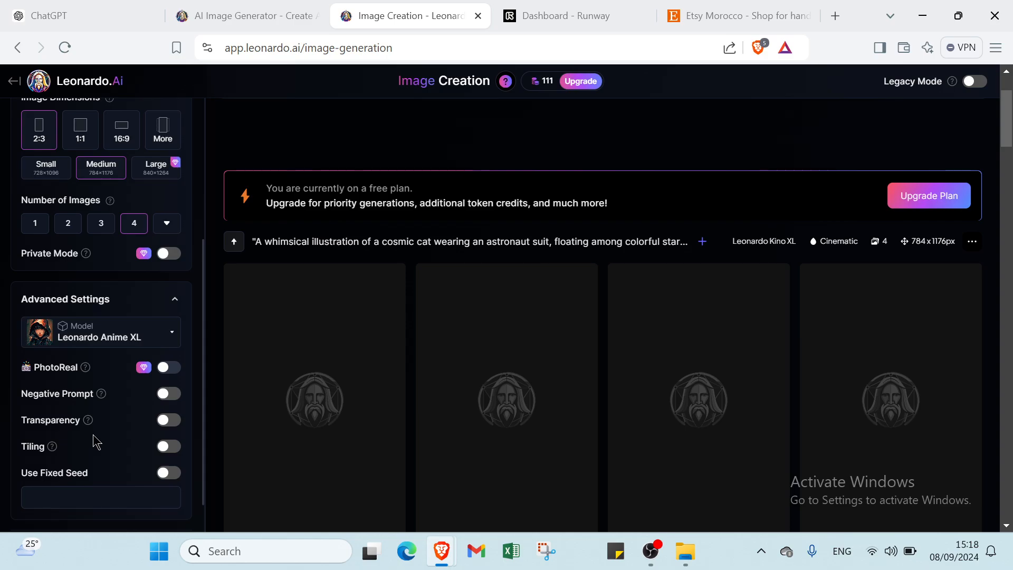
mouse_move(205, 436)
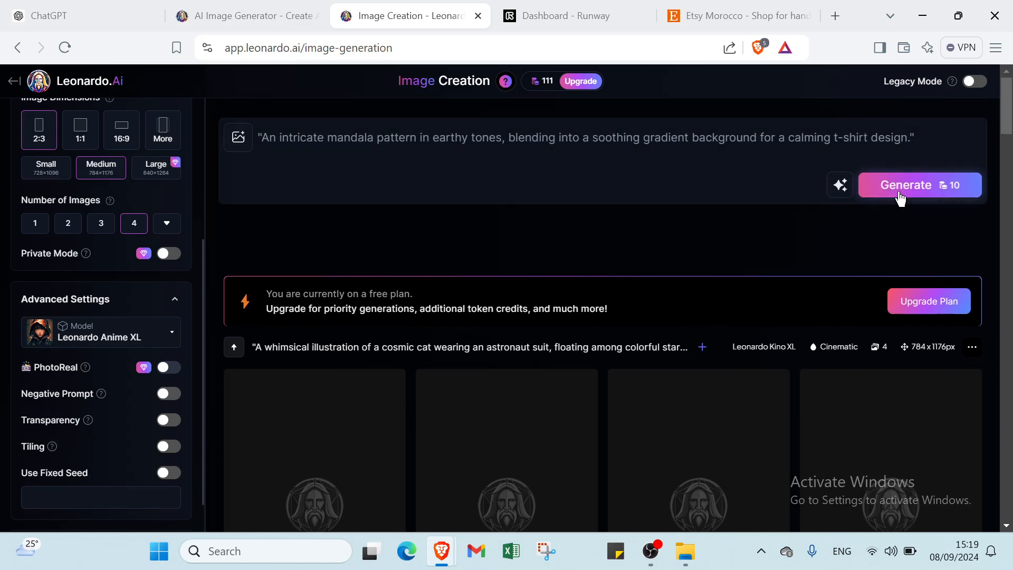
- Generate four mandala t-shirt images with Leonardo Anime XL, dropping tokens to 101
click(904, 184)
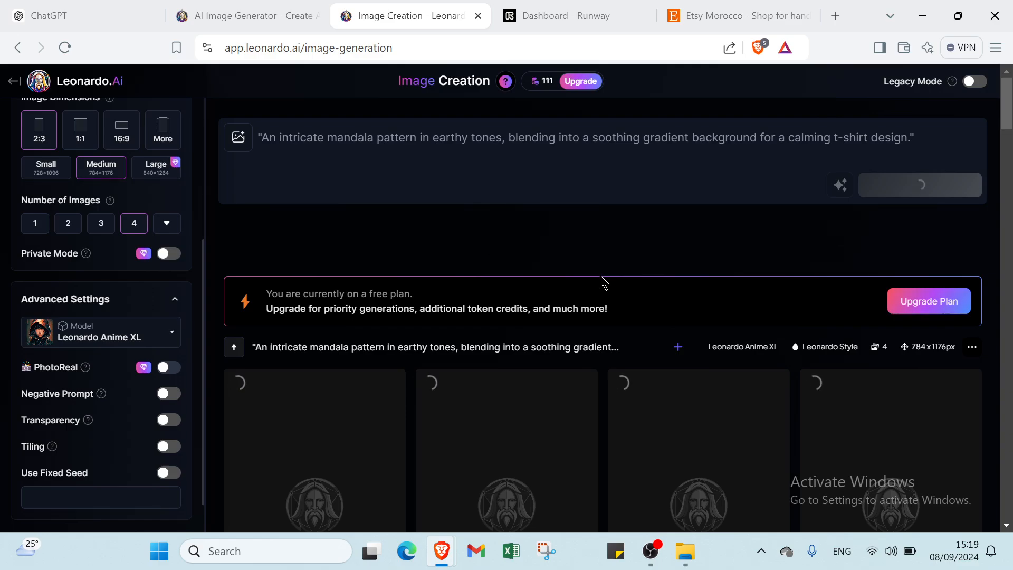
click(919, 184)
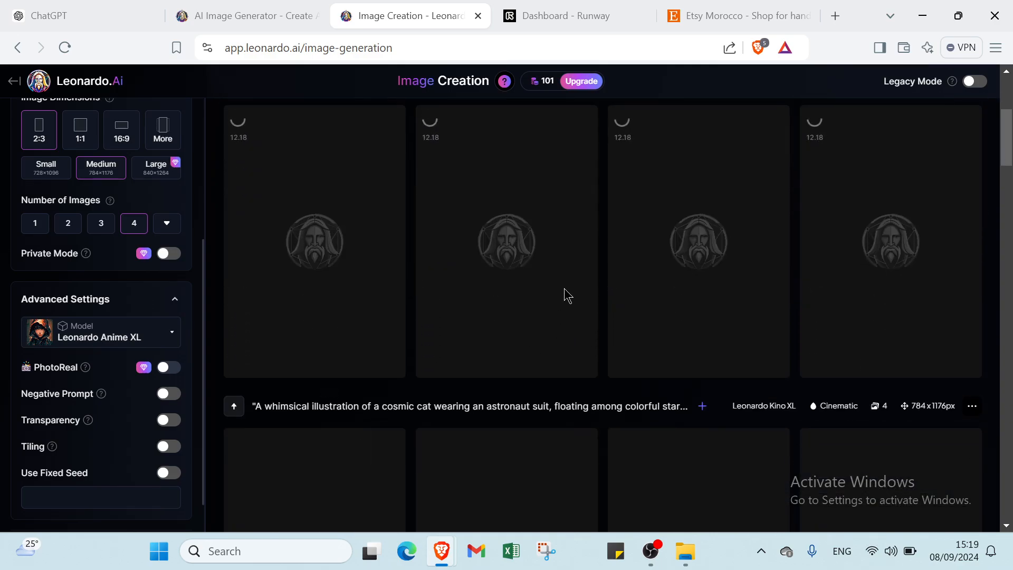
mouse_move(474, 271)
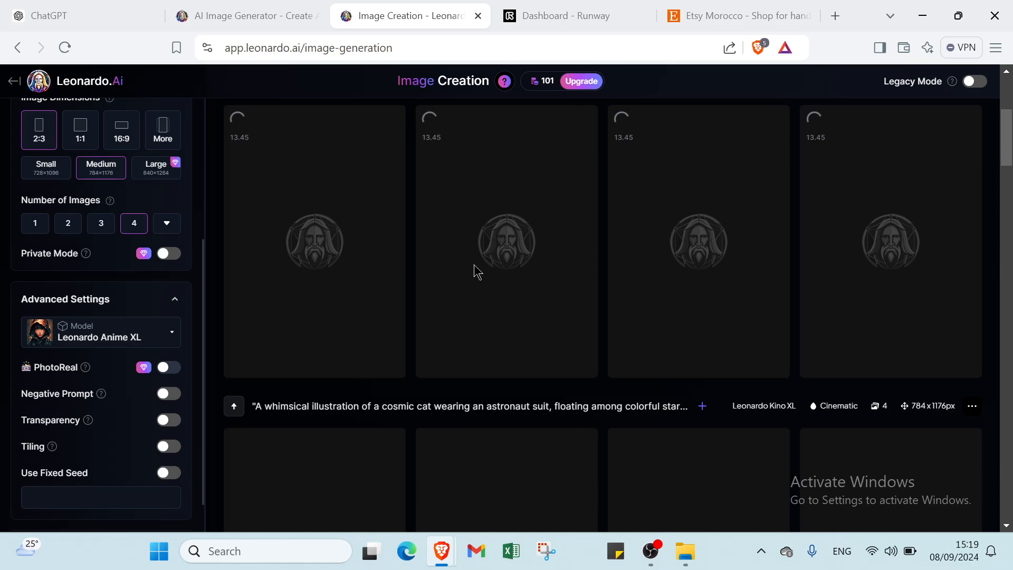
mouse_move(587, 305)
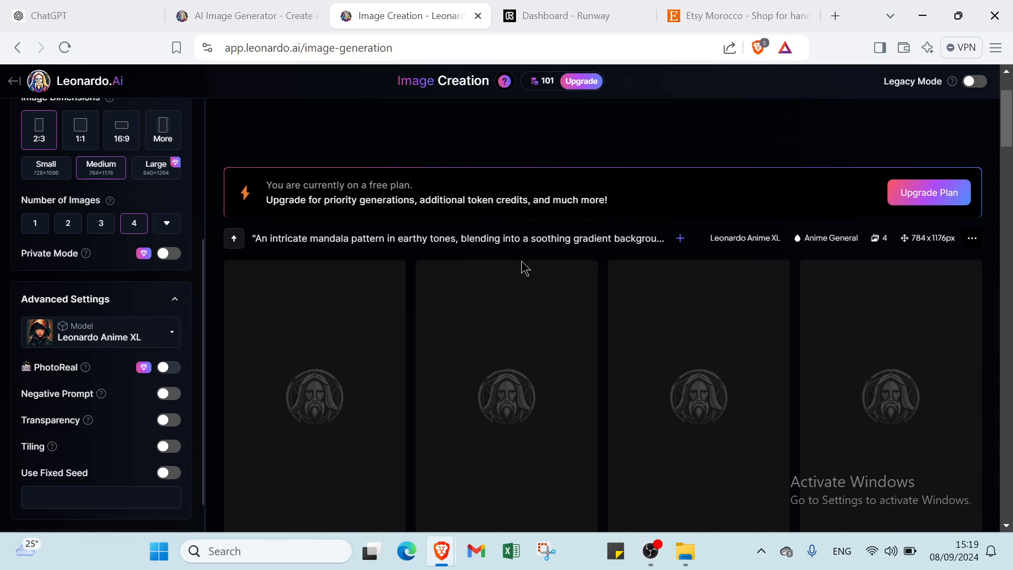
scroll(down, 3)
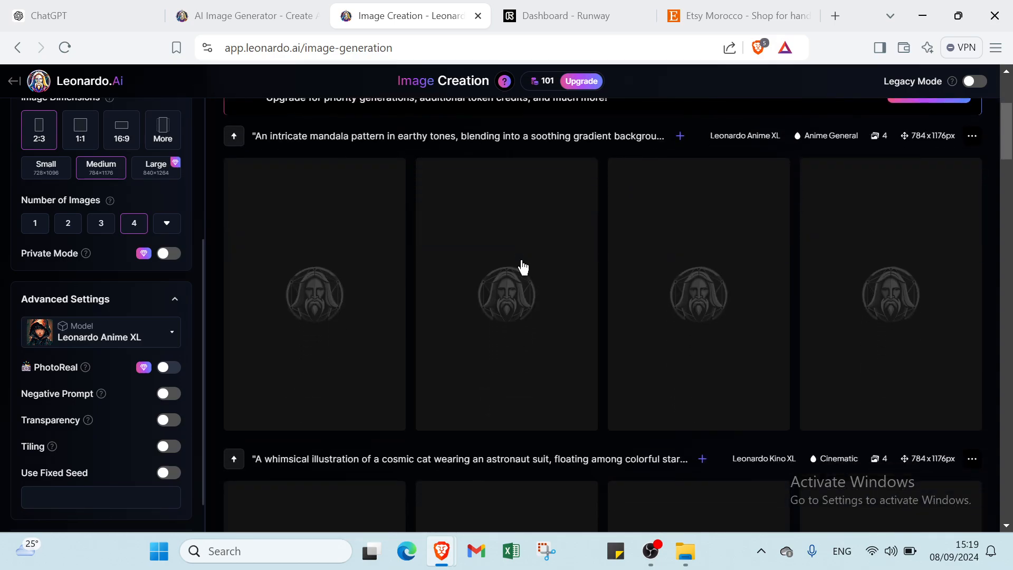
scroll(down, 3)
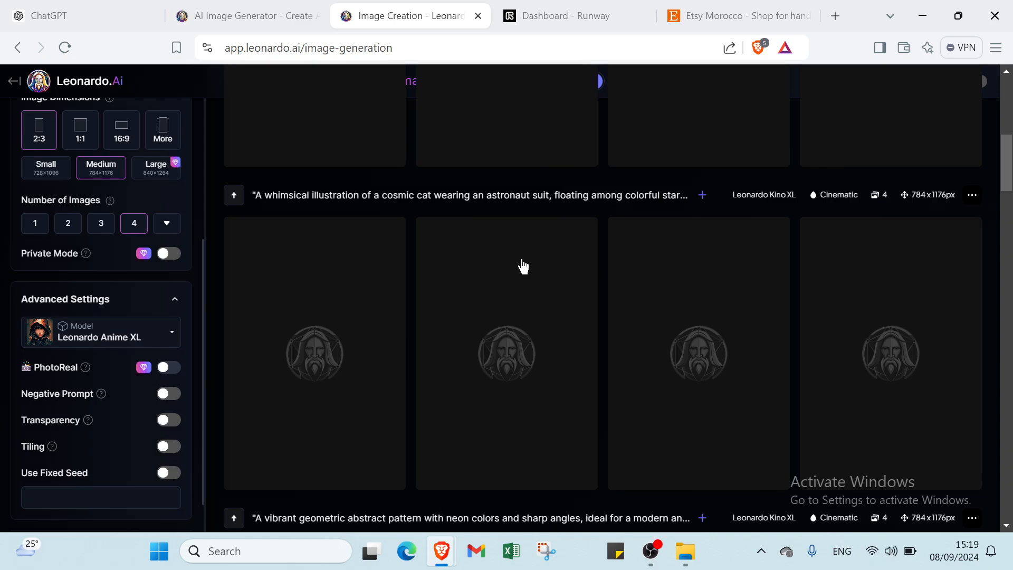
scroll(down, 3)
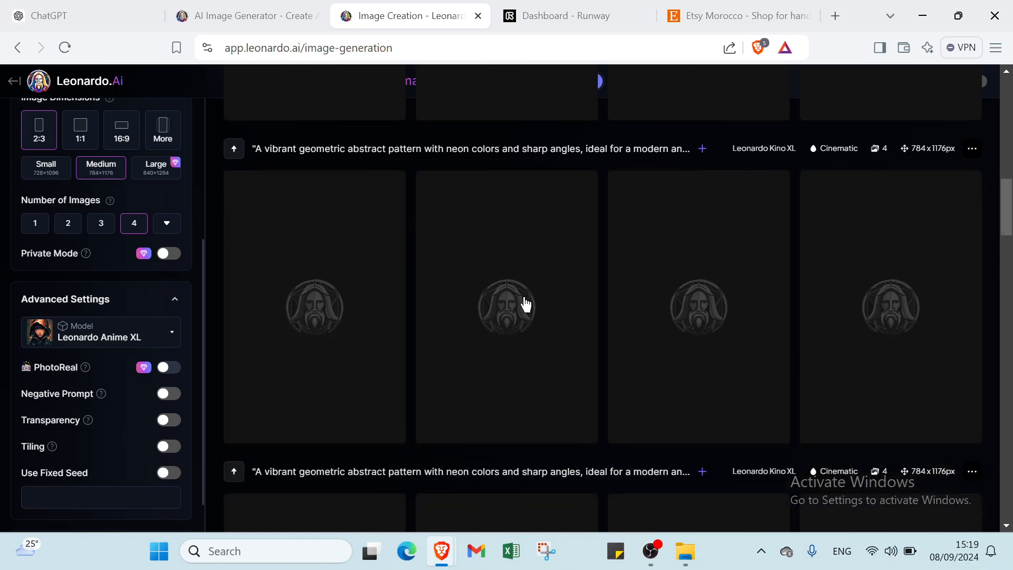
scroll(down, 3)
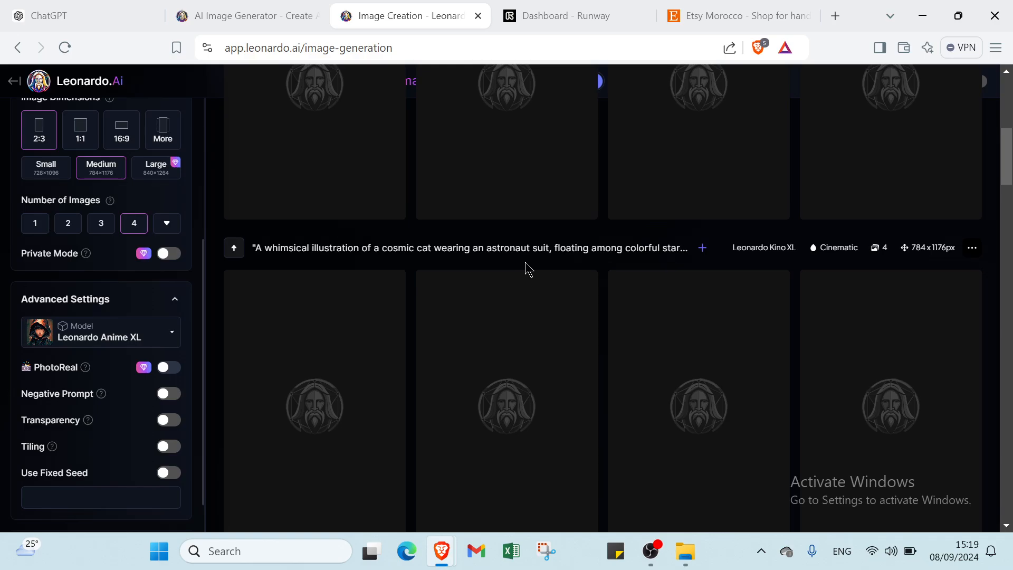
mouse_move(531, 267)
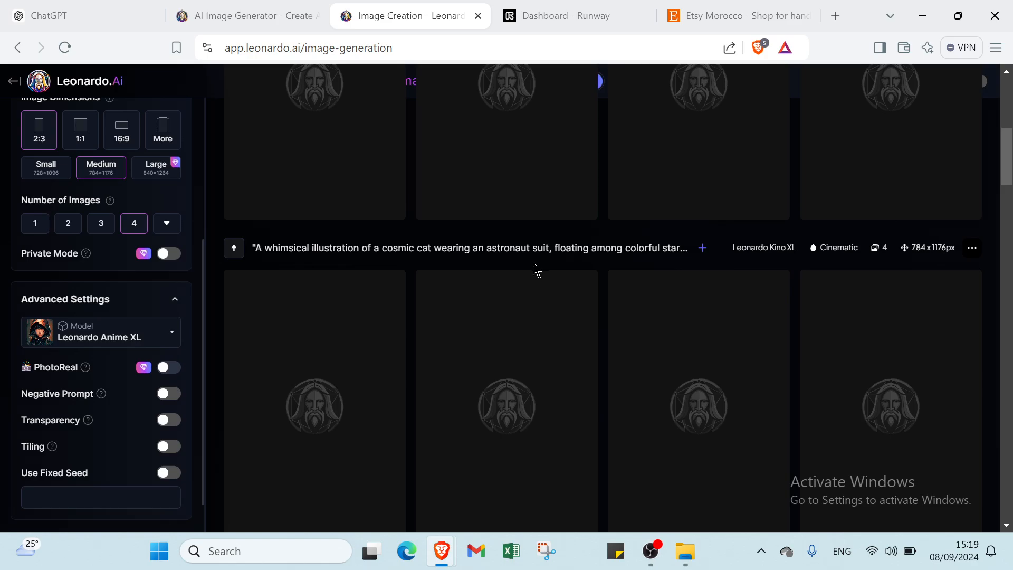
mouse_move(575, 381)
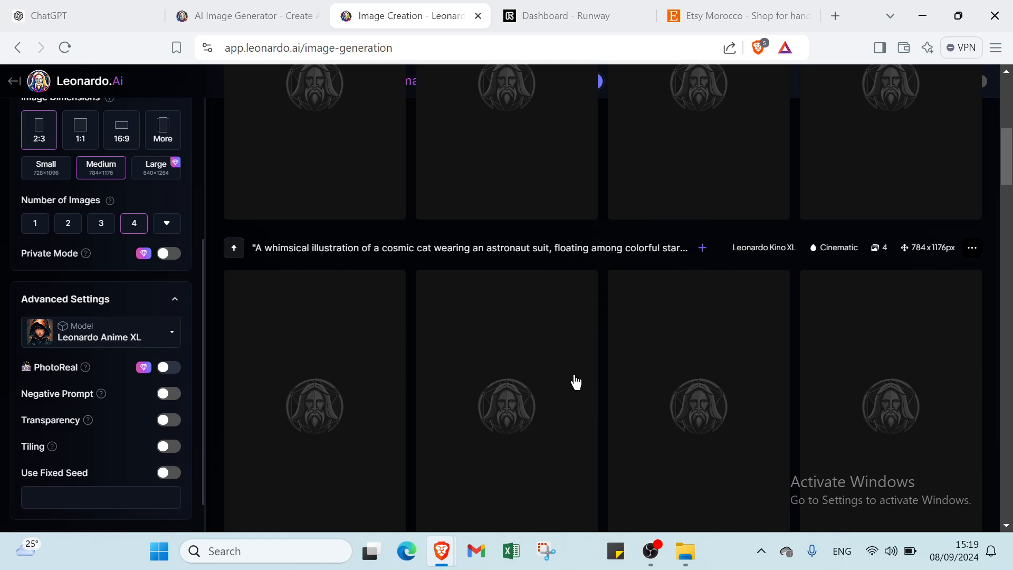
mouse_move(572, 374)
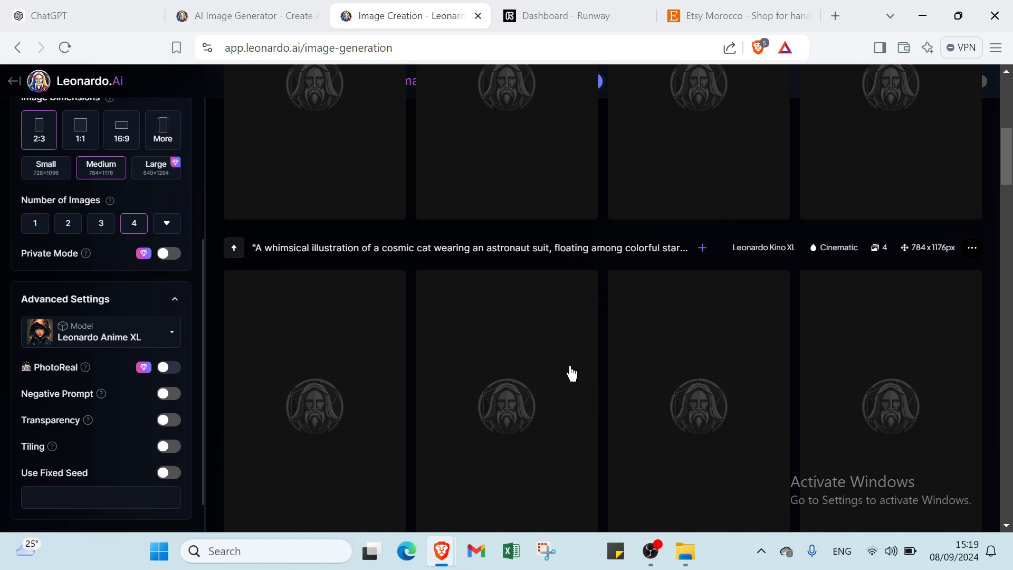
mouse_move(571, 374)
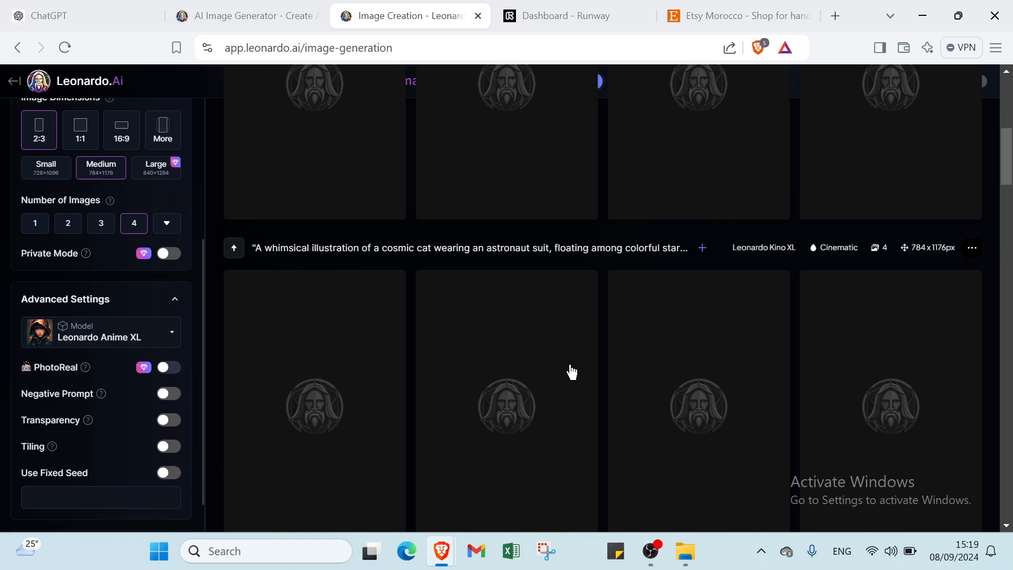
mouse_move(567, 370)
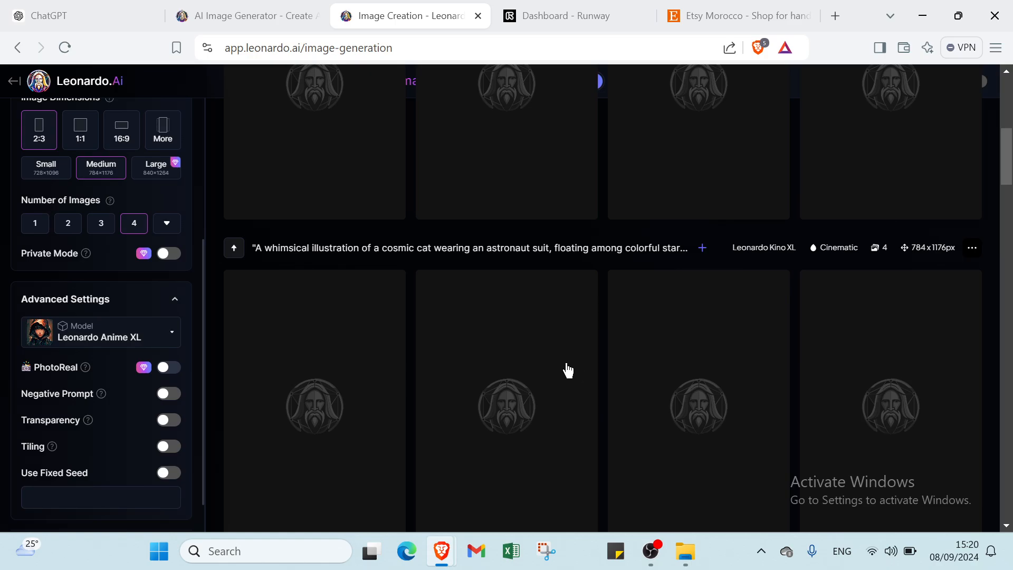
mouse_move(563, 359)
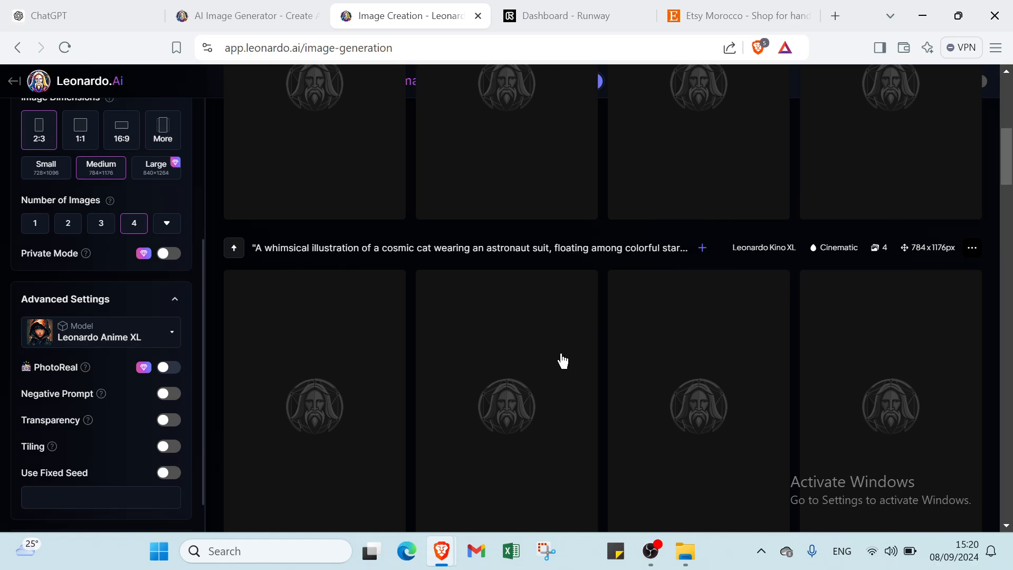
mouse_move(555, 322)
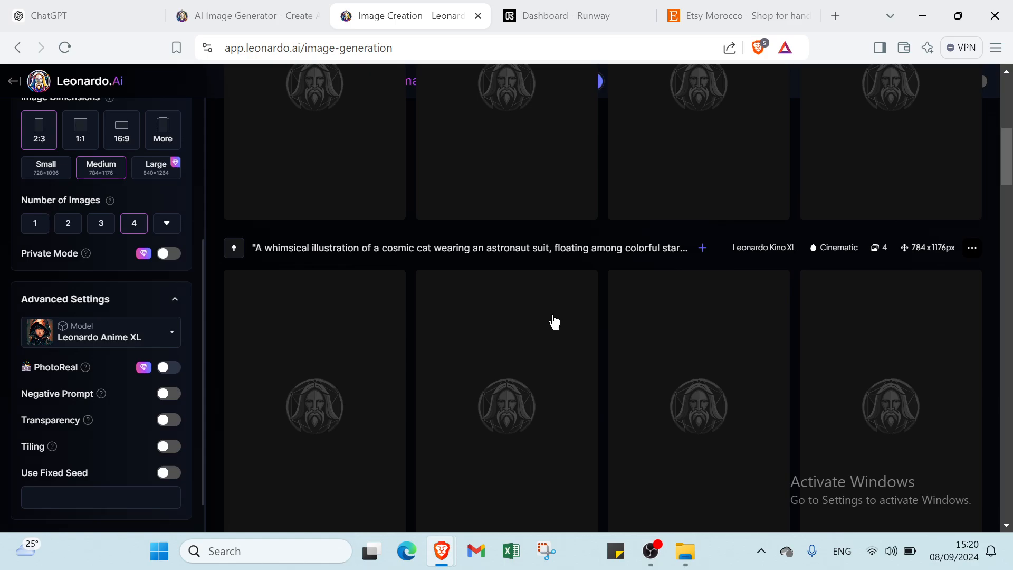
mouse_move(506, 296)
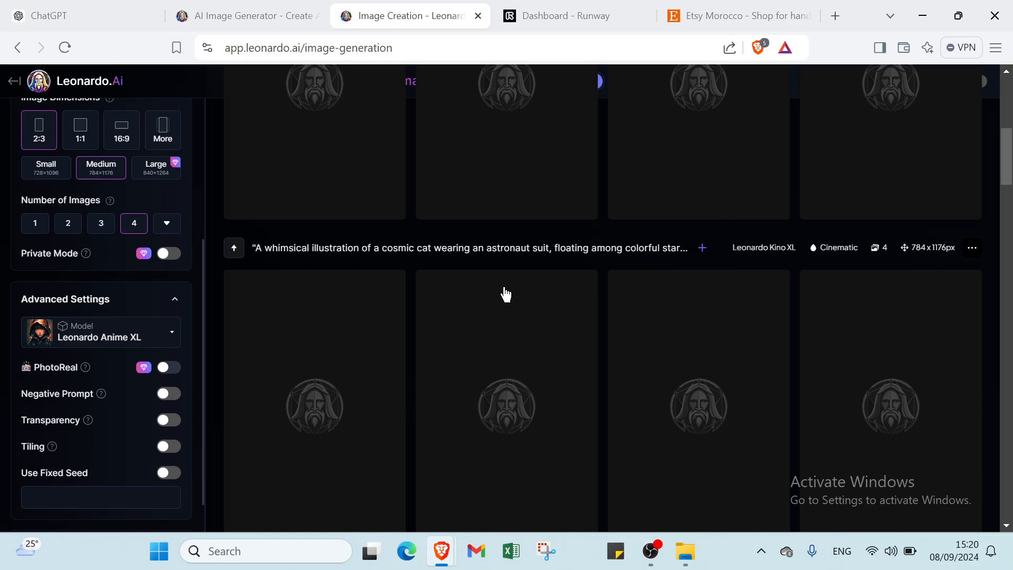
mouse_move(509, 291)
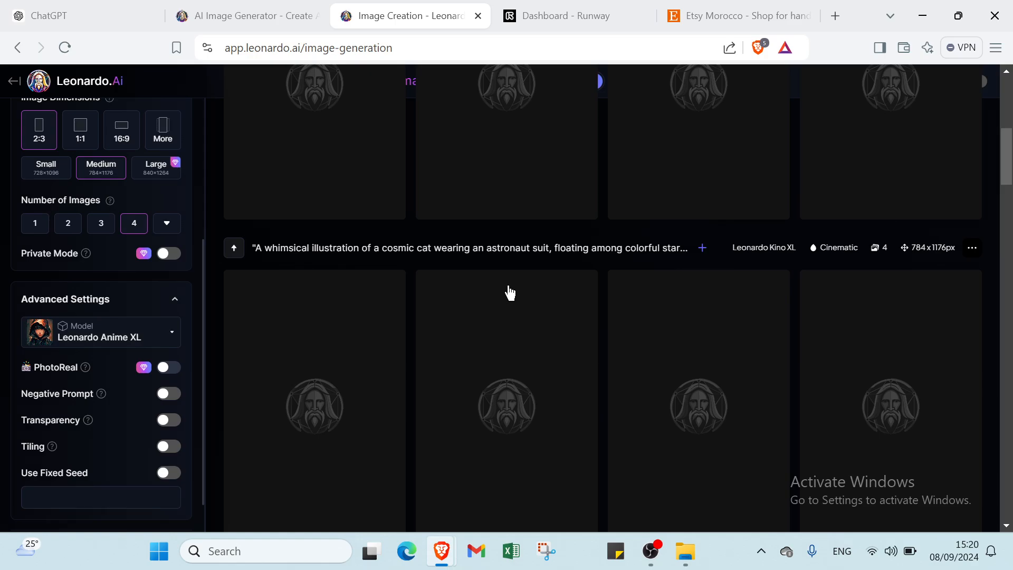
- Scroll Etsy's homepage past popular gift categories to 'What is Etsy?', then return to Runway
click(736, 15)
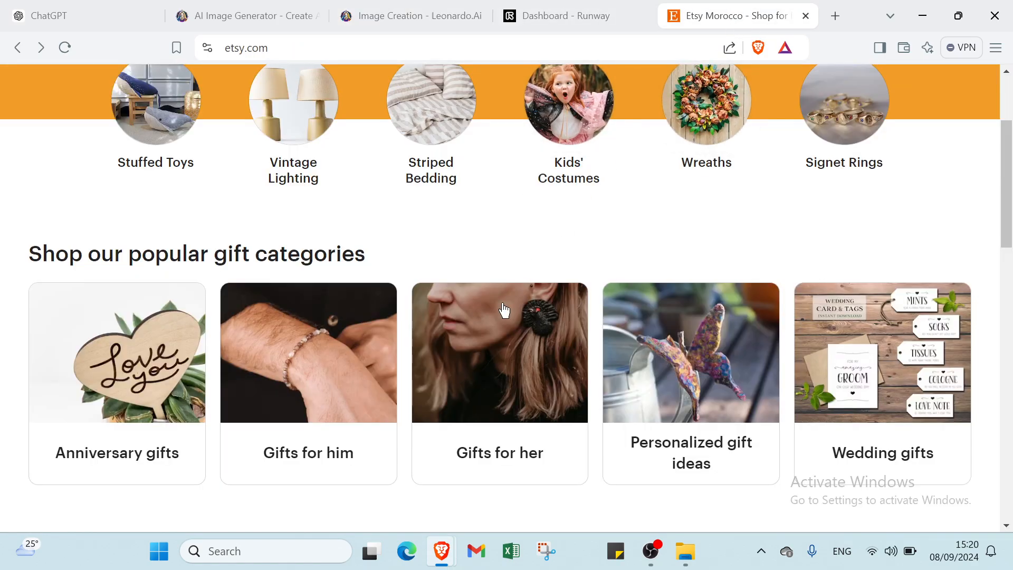
mouse_move(476, 327)
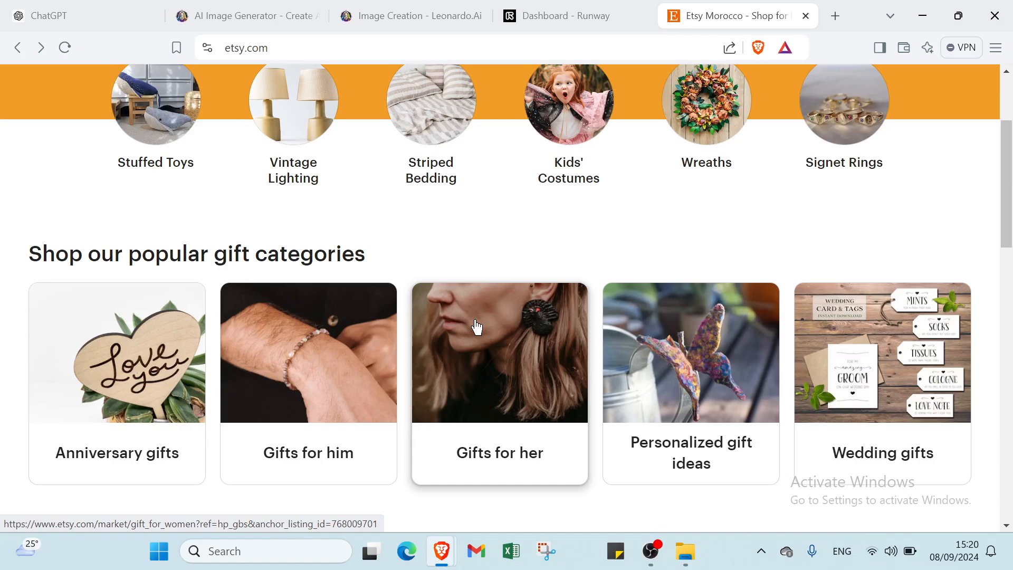
scroll(down, 3)
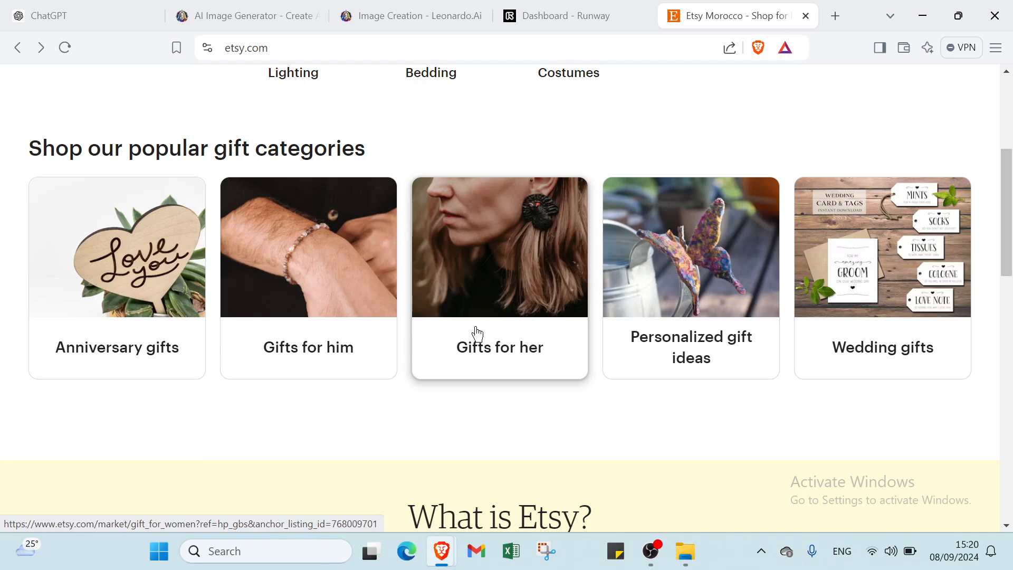
scroll(down, 3)
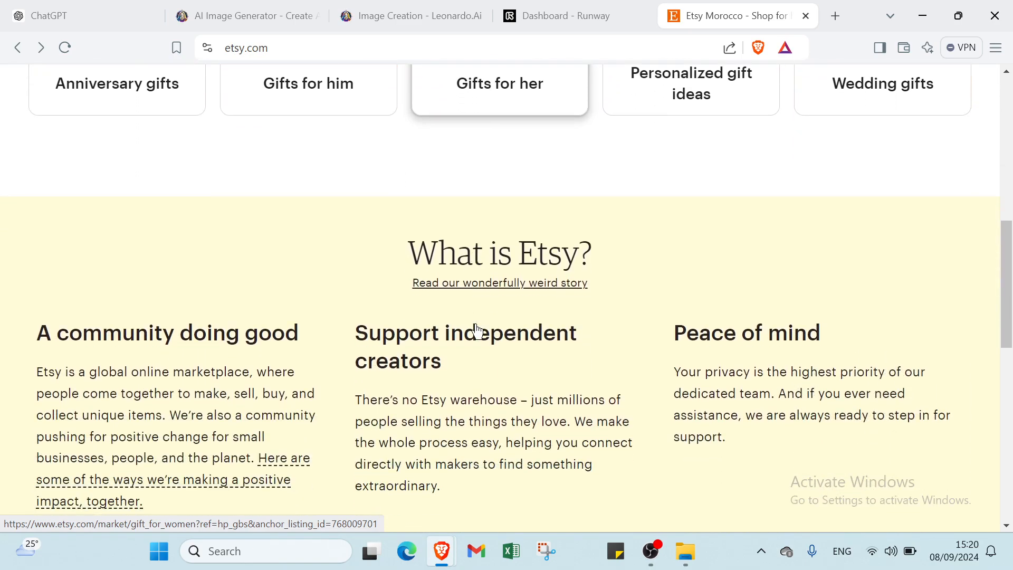
scroll(down, 3)
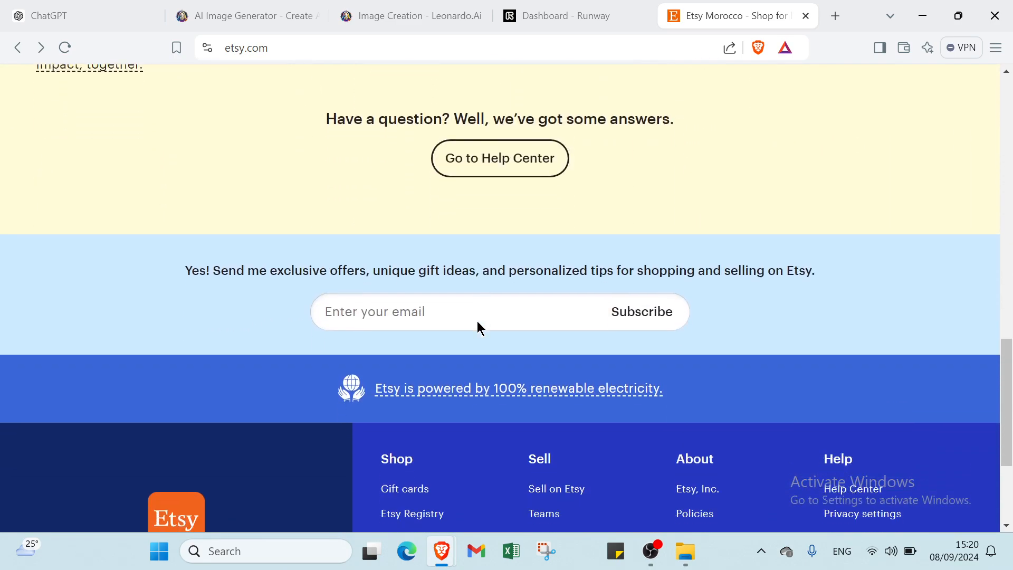
scroll(down, 3)
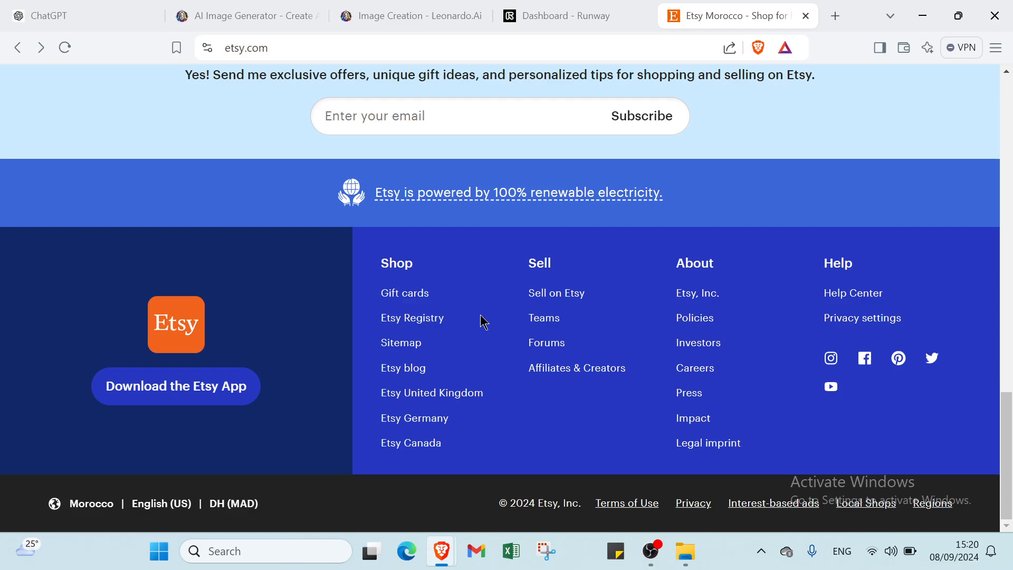
mouse_move(492, 307)
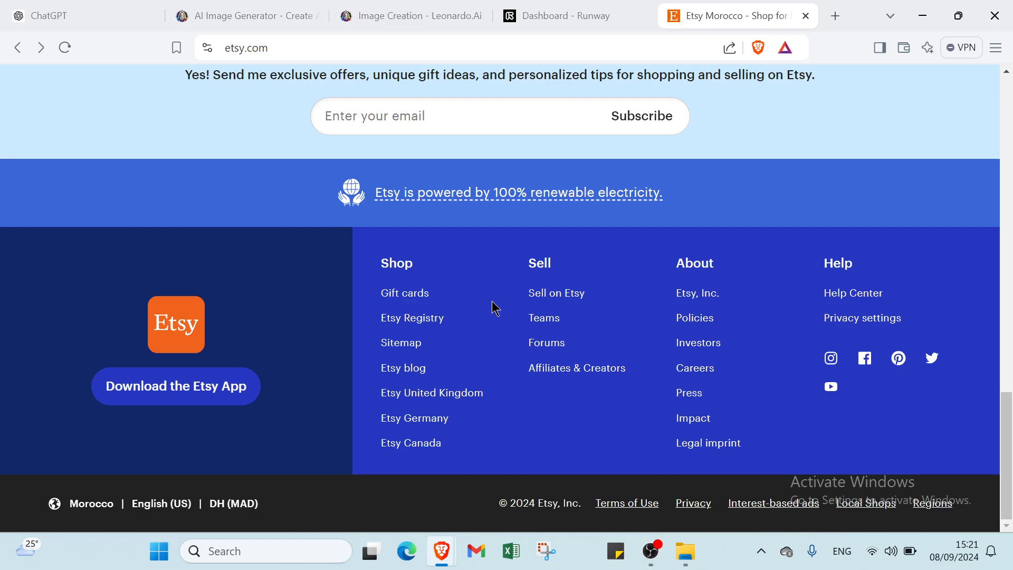
scroll(up, 3)
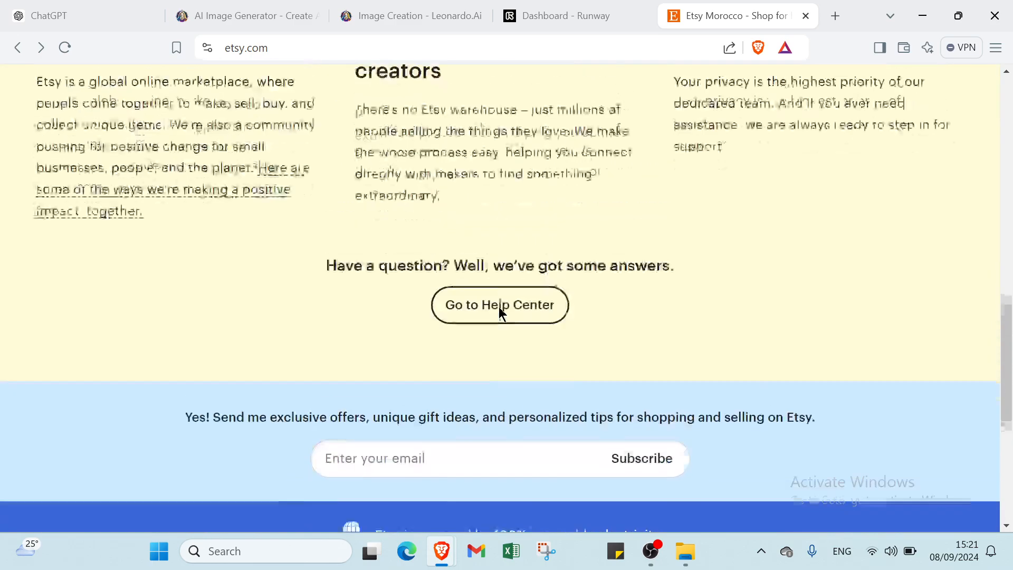
scroll(up, 3)
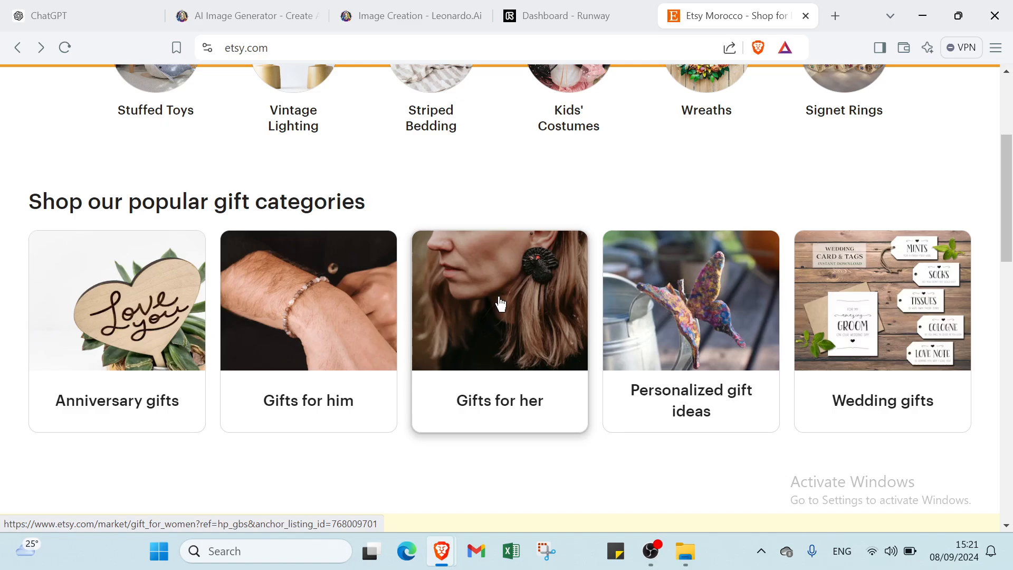
mouse_move(492, 279)
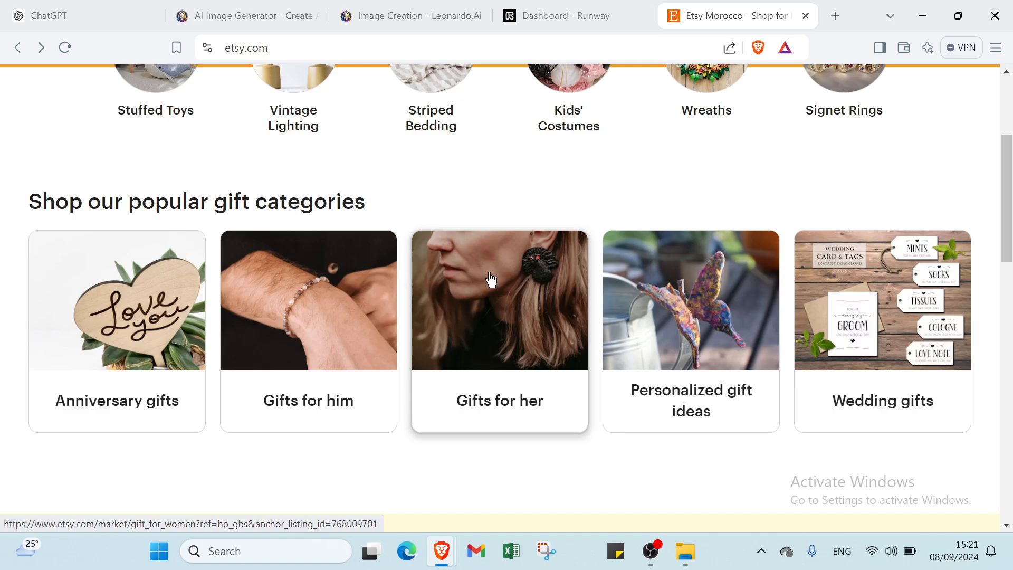
mouse_move(492, 271)
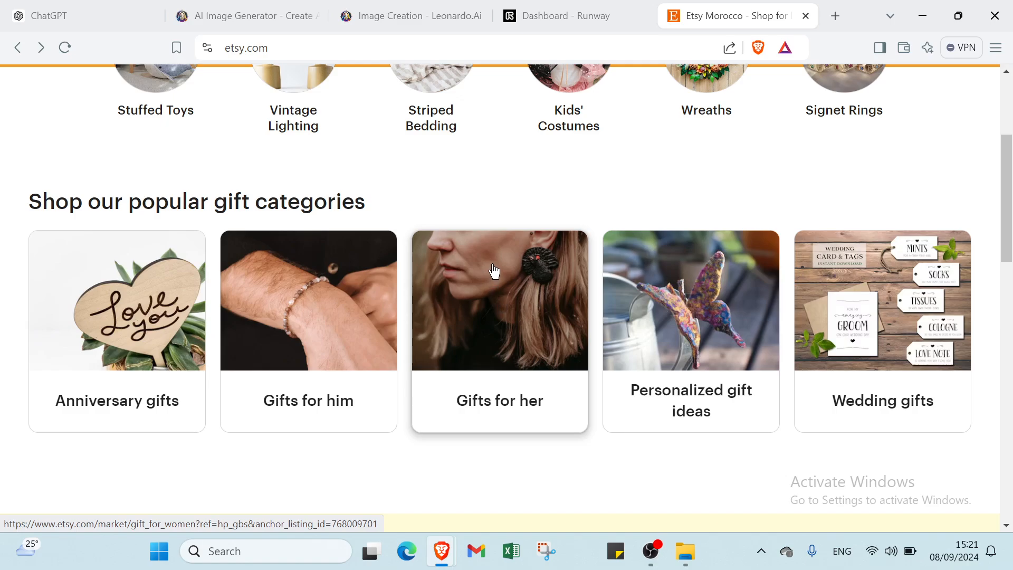
mouse_move(503, 274)
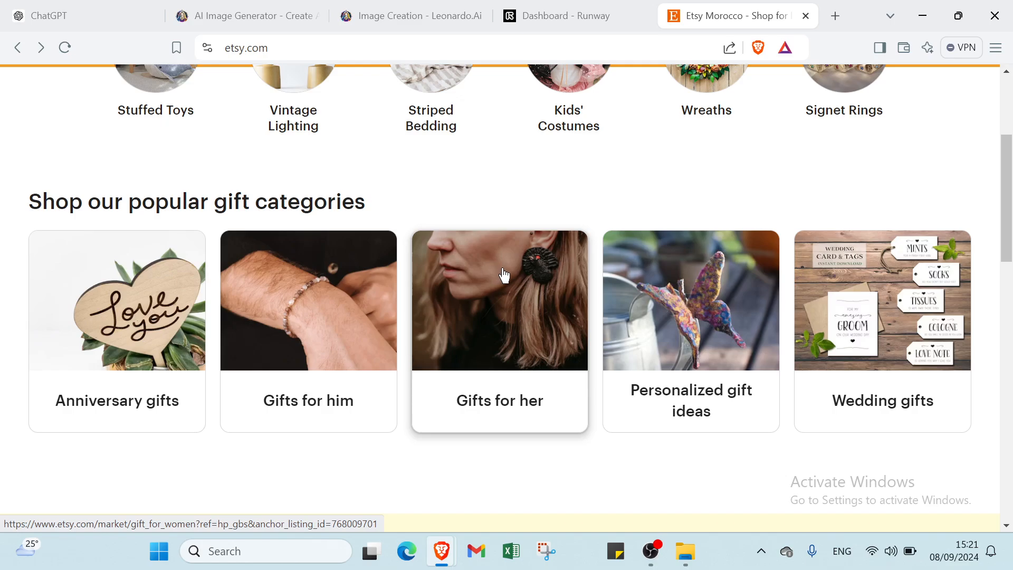
mouse_move(503, 271)
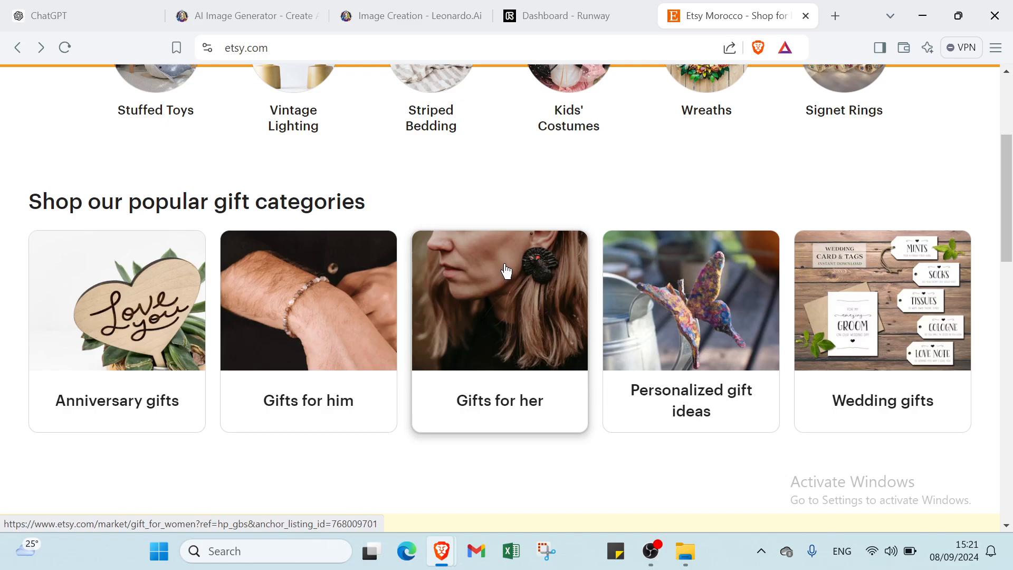
mouse_move(510, 268)
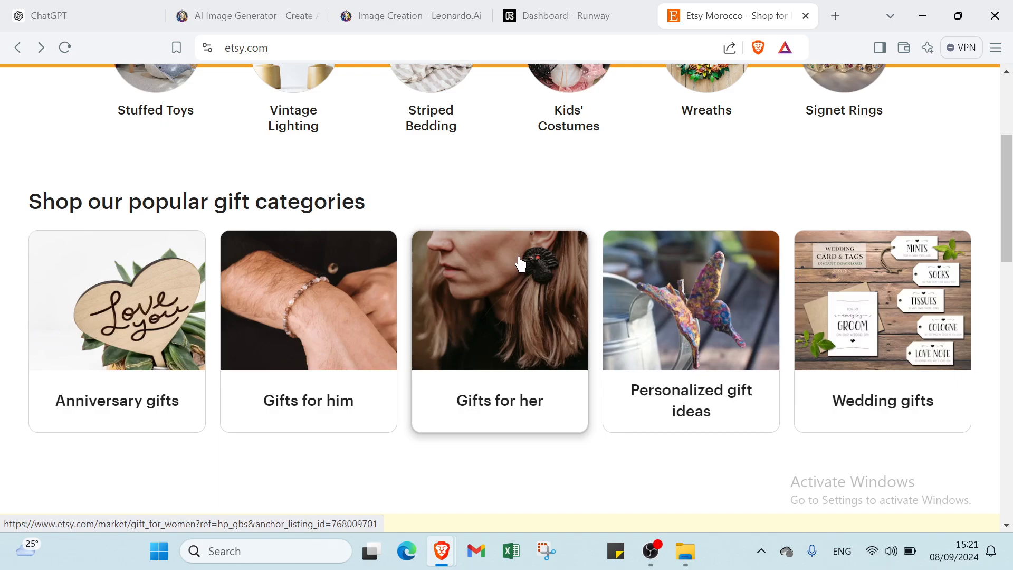
scroll(down, 3)
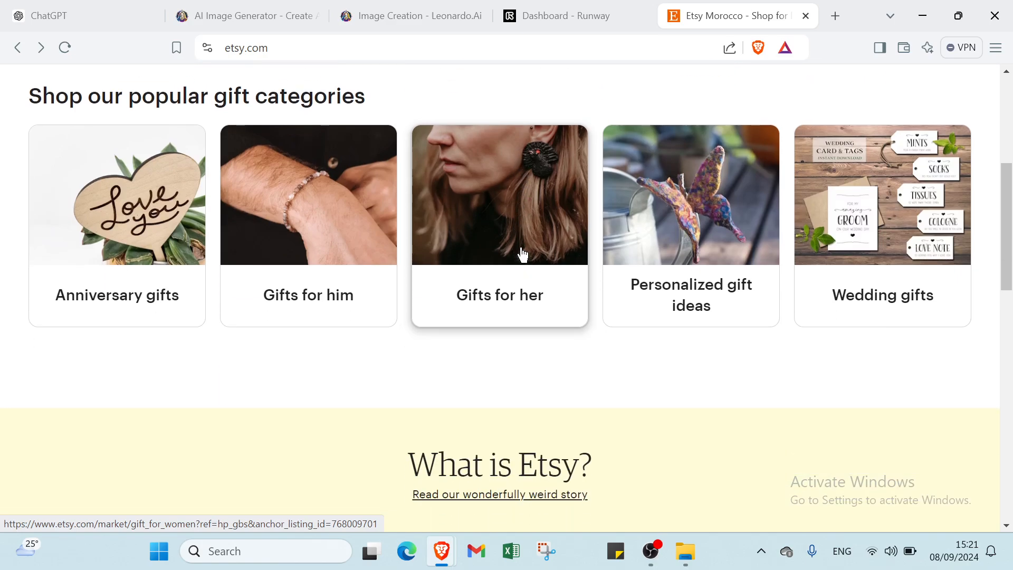
scroll(down, 3)
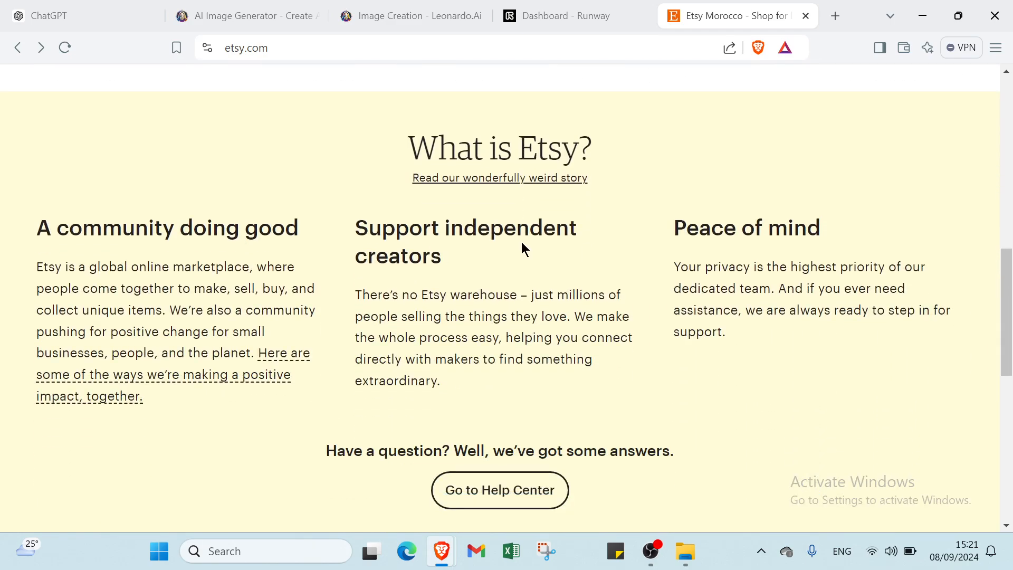
mouse_move(530, 227)
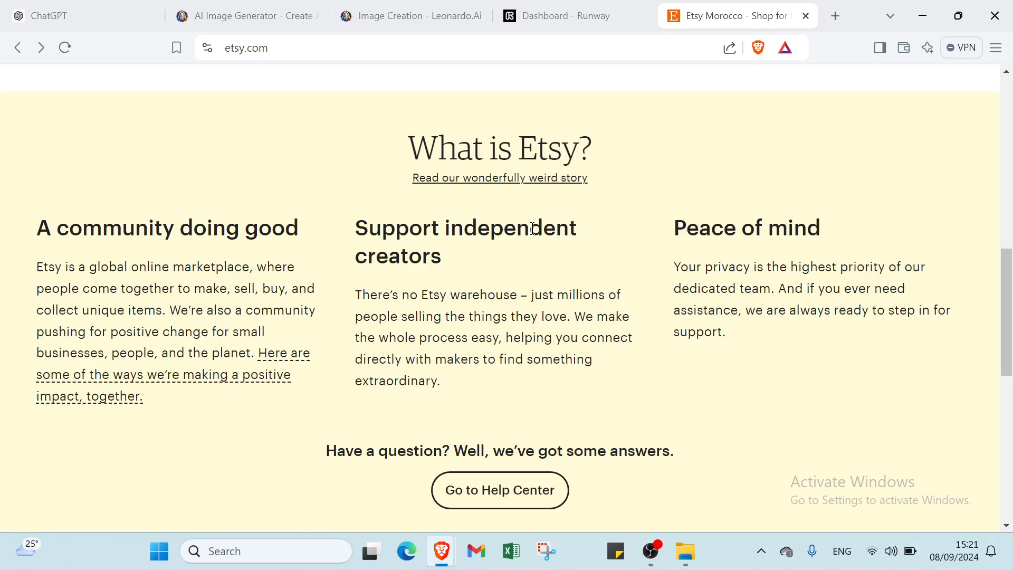
click(556, 16)
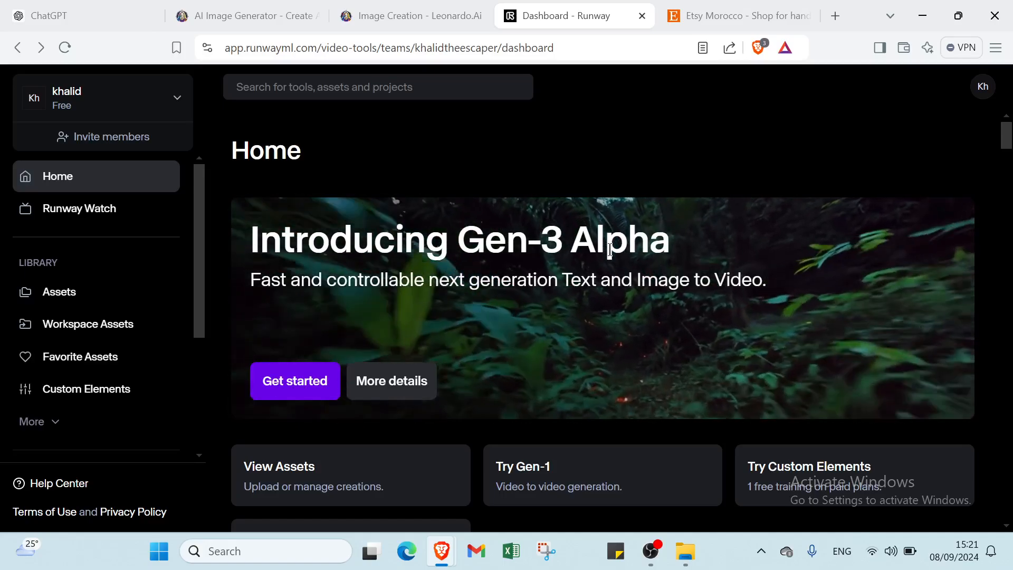
- Scroll Runway's Home page from the Gen-3 Alpha banner through the AI Tools cards
scroll(down, 3)
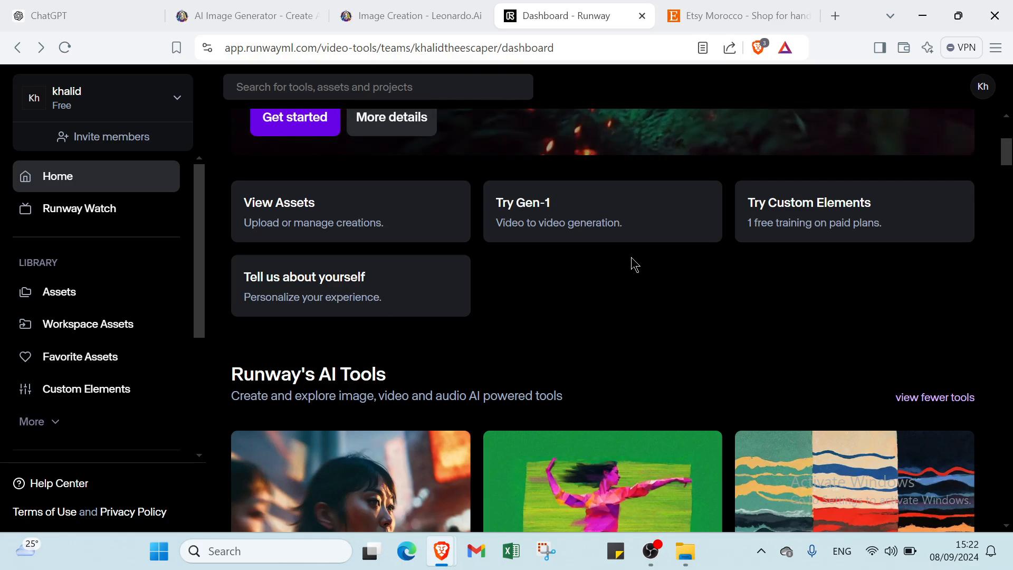
scroll(down, 3)
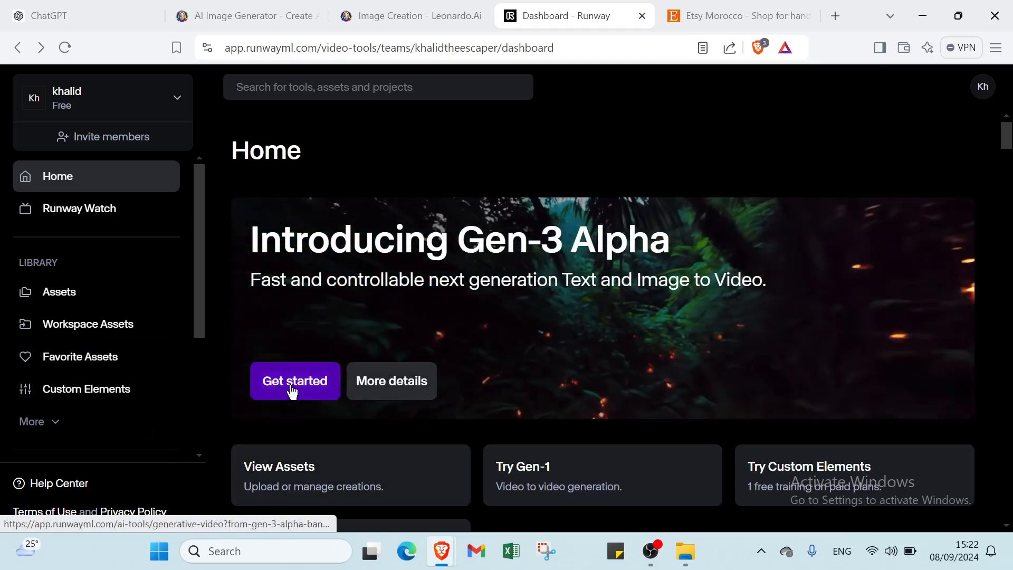
mouse_move(317, 351)
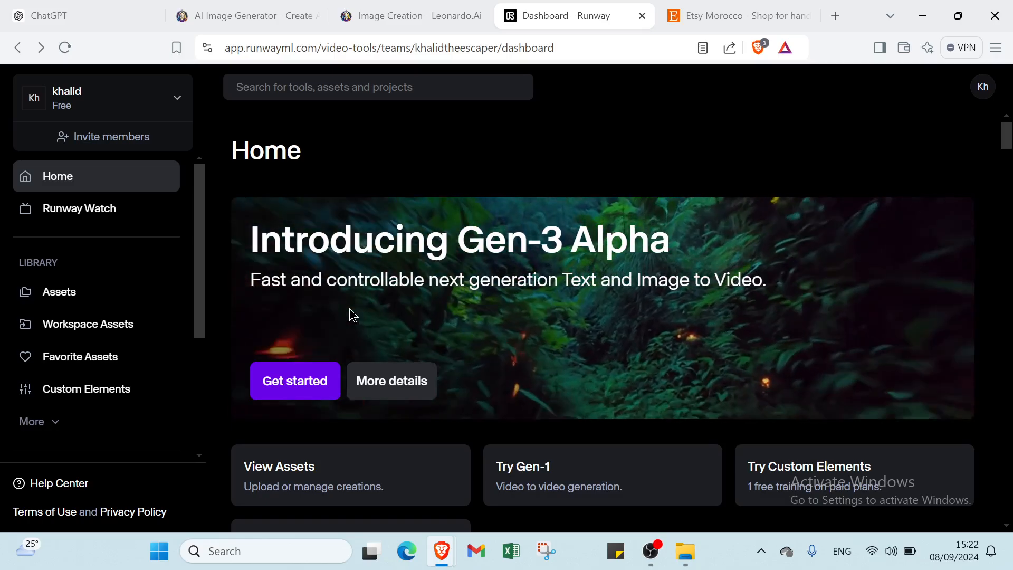
scroll(down, 3)
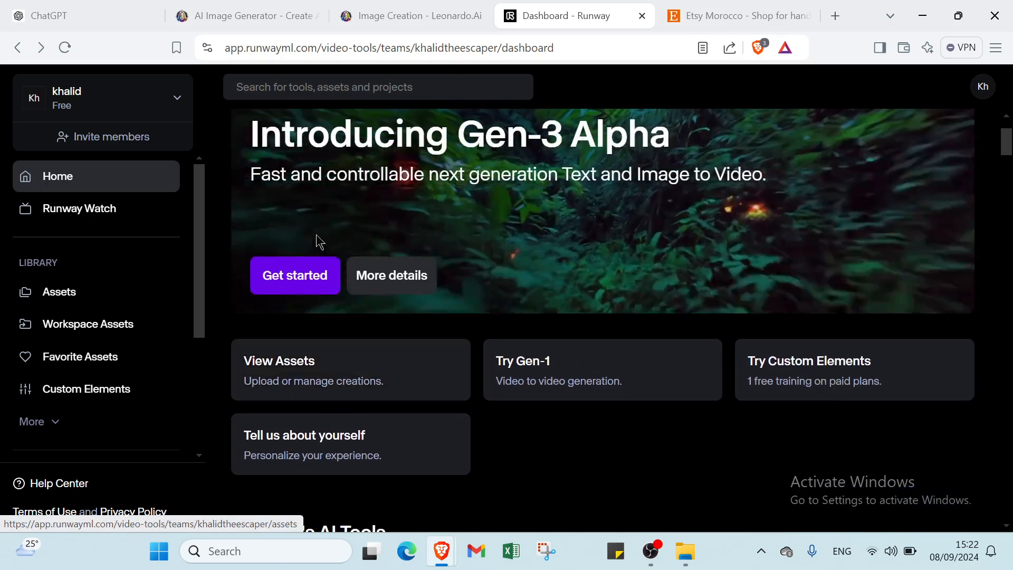
scroll(down, 3)
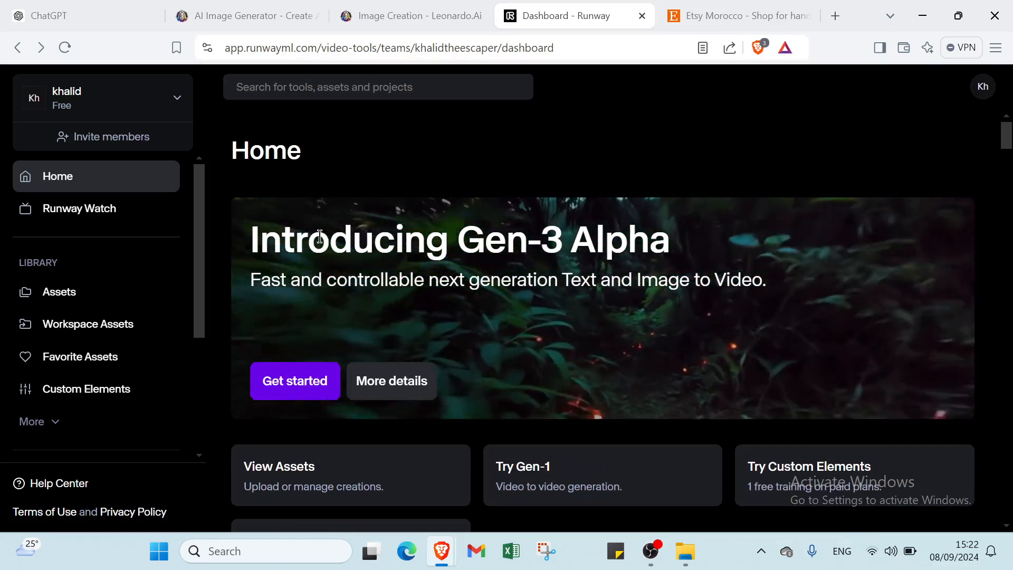
scroll(down, 3)
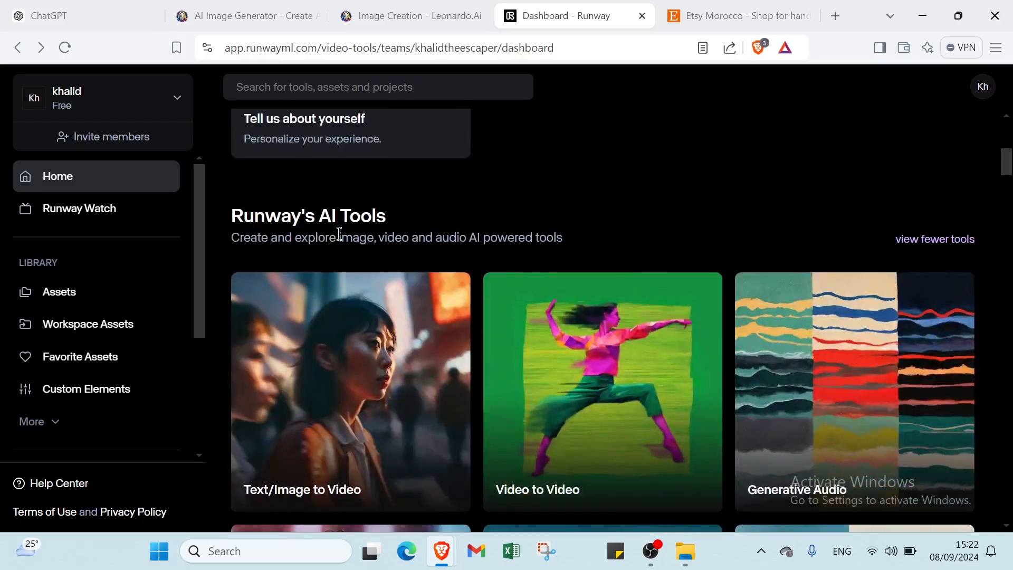
scroll(down, 3)
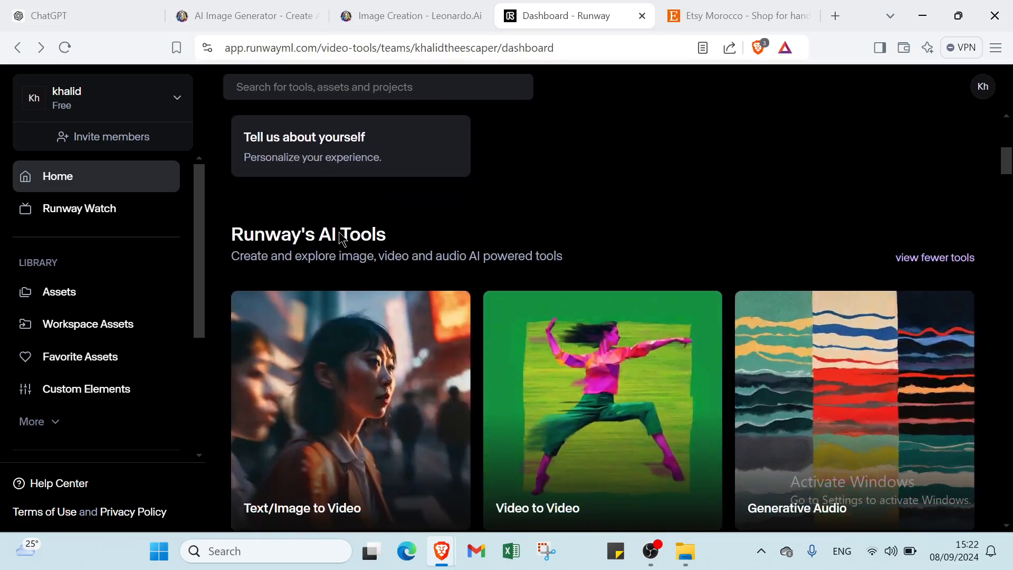
scroll(down, 3)
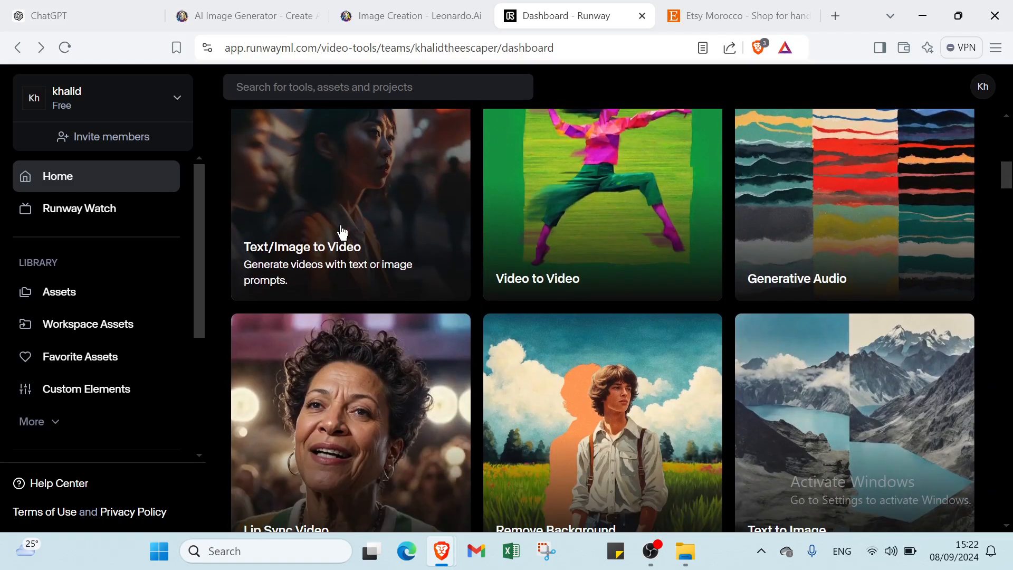
click(408, 15)
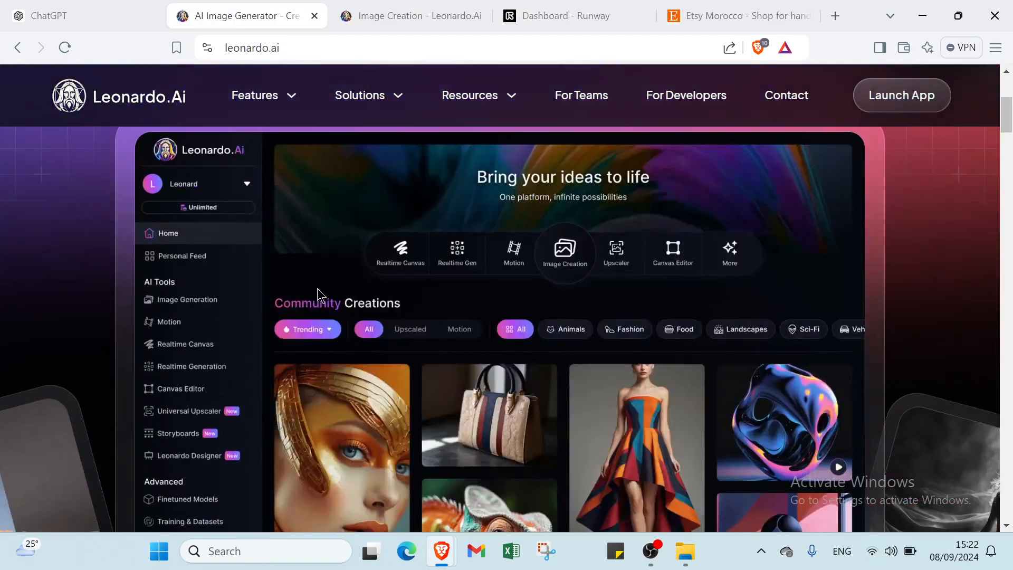
- Scroll Leonardo.Ai's homepage community creations, then return to the Image Creation tab
scroll(down, 3)
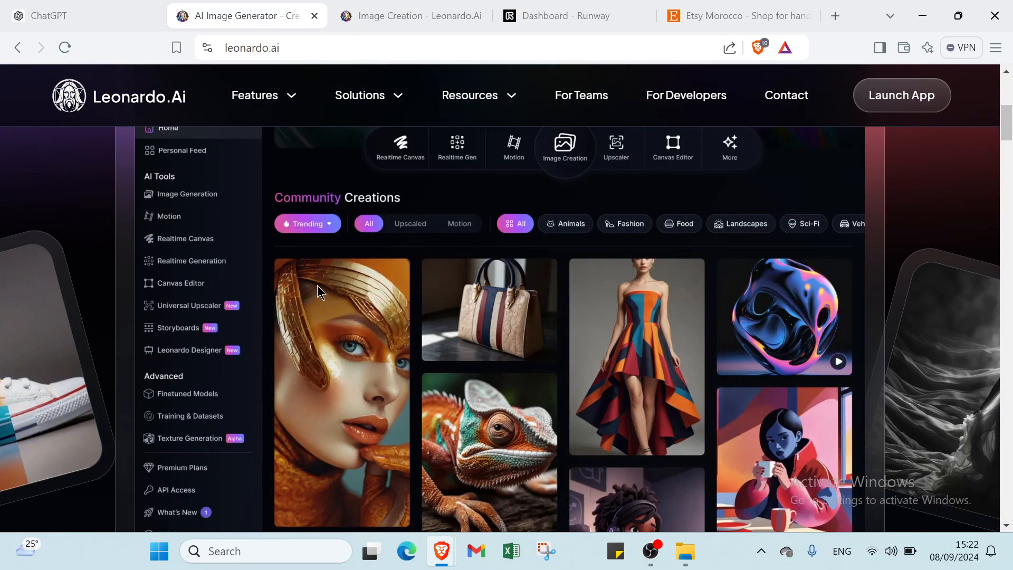
scroll(down, 3)
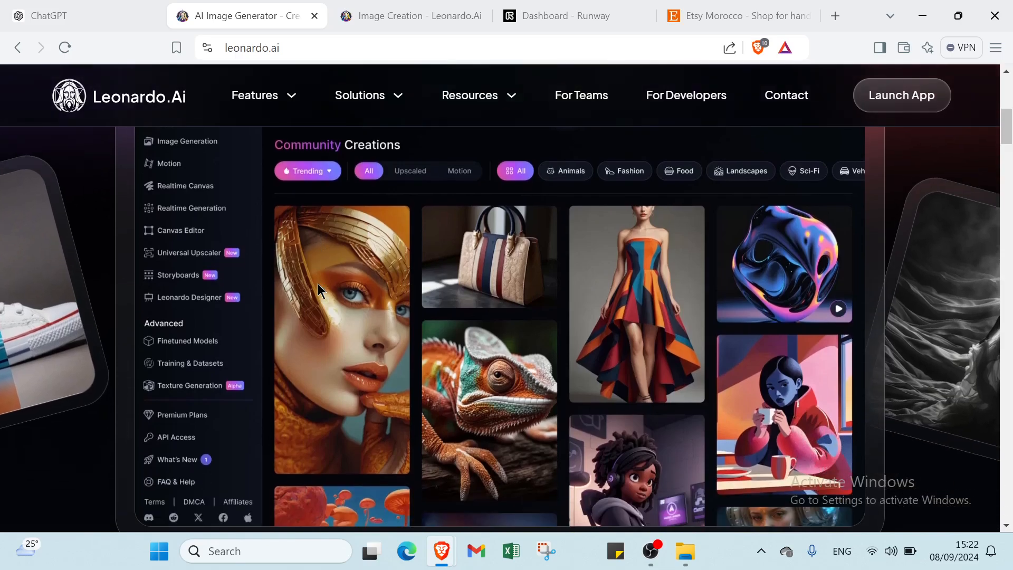
scroll(down, 3)
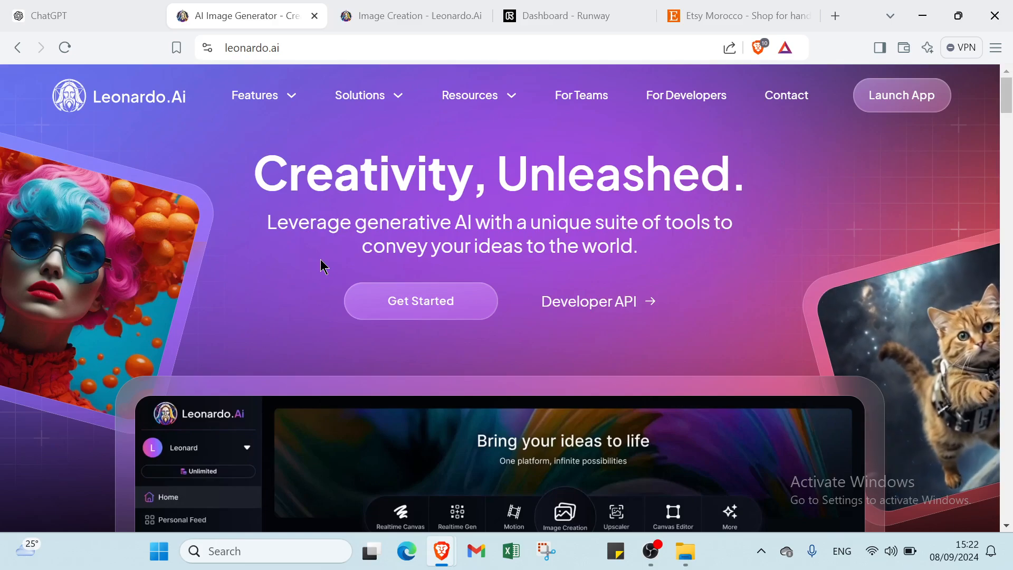
scroll(down, 3)
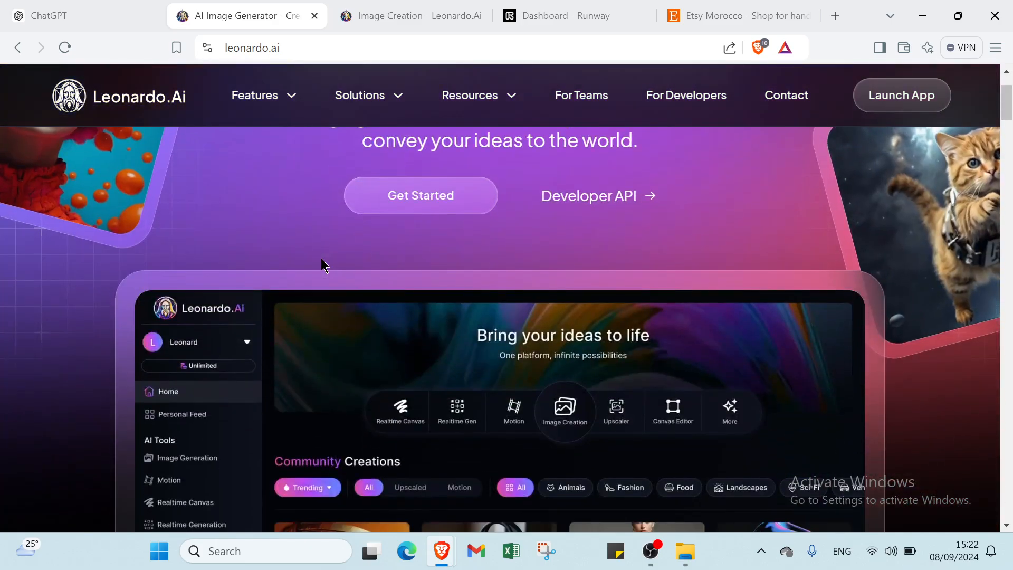
scroll(up, 3)
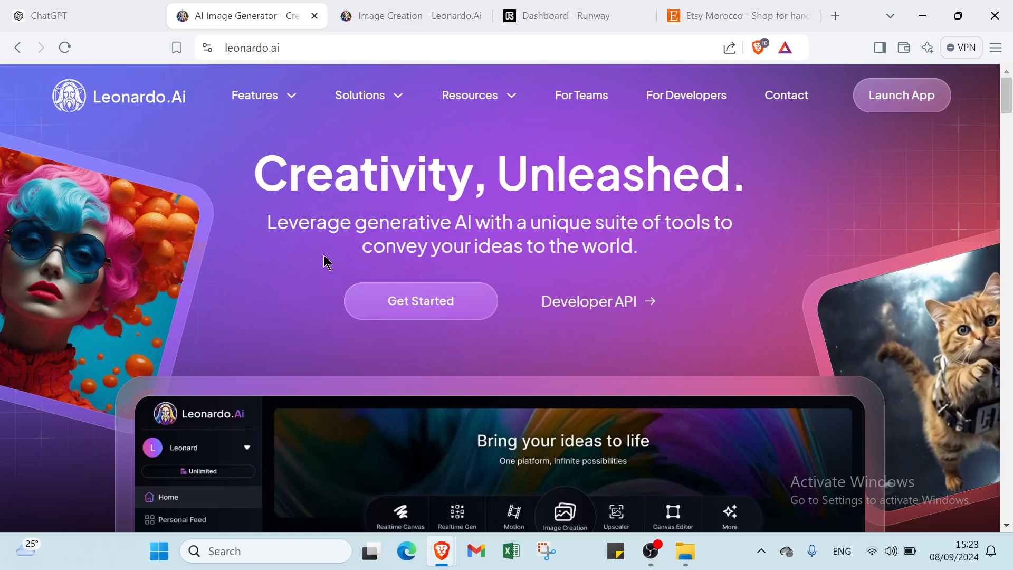
mouse_move(521, 311)
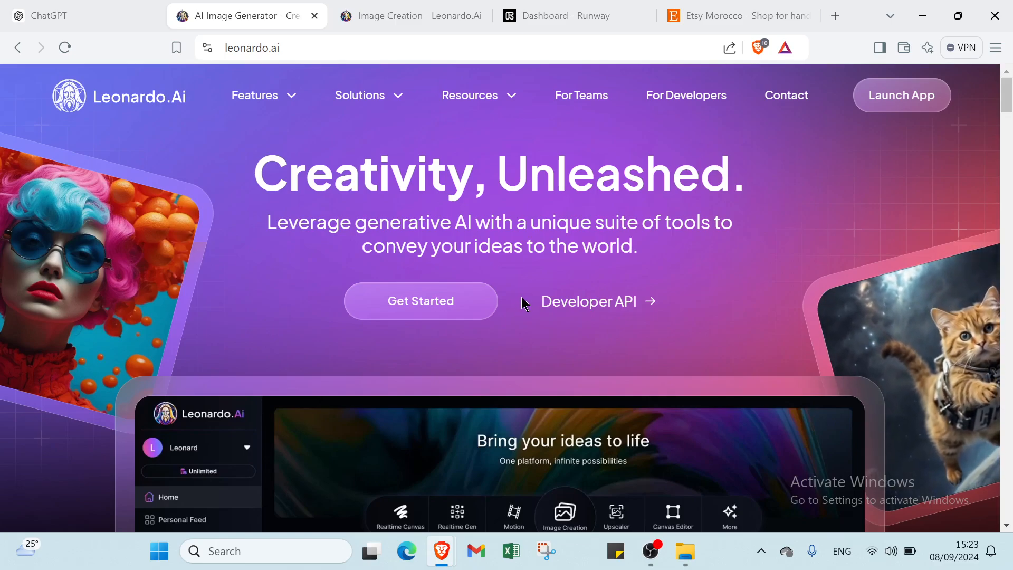
click(410, 15)
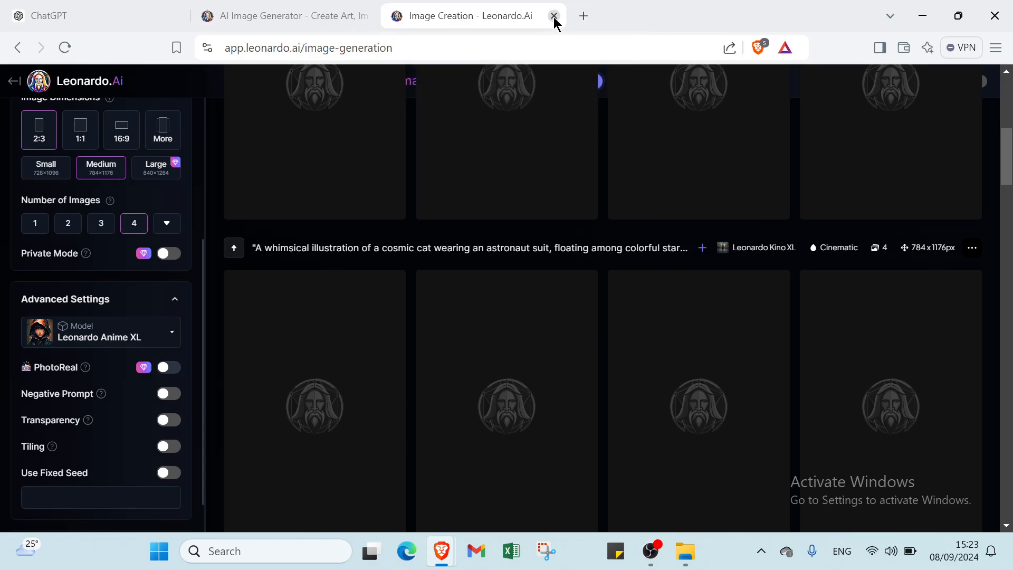
- Close the Leonardo.Ai image generation tab and clear the highlight on the mandala prompt in ChatGPT
click(554, 15)
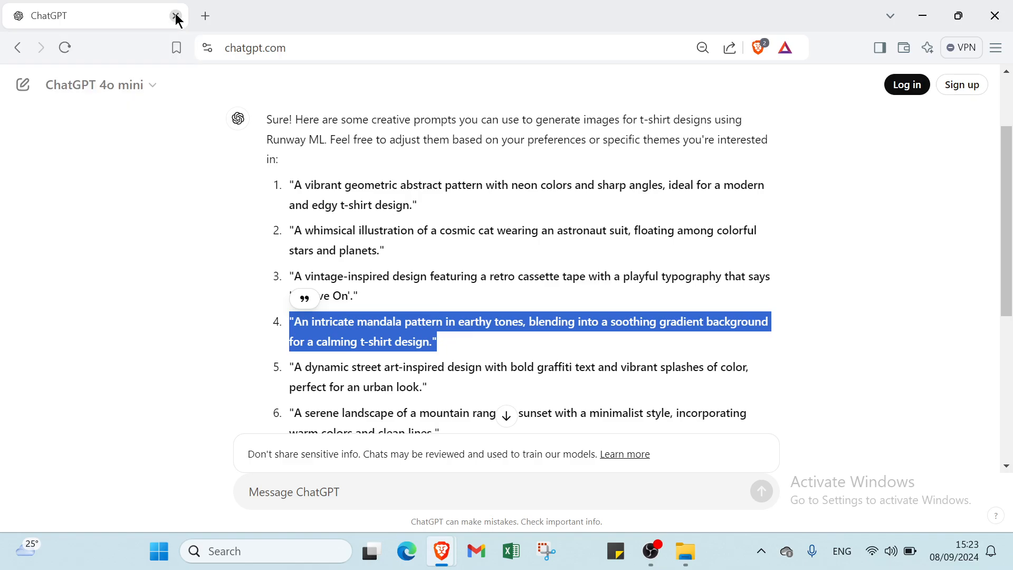
click(207, 157)
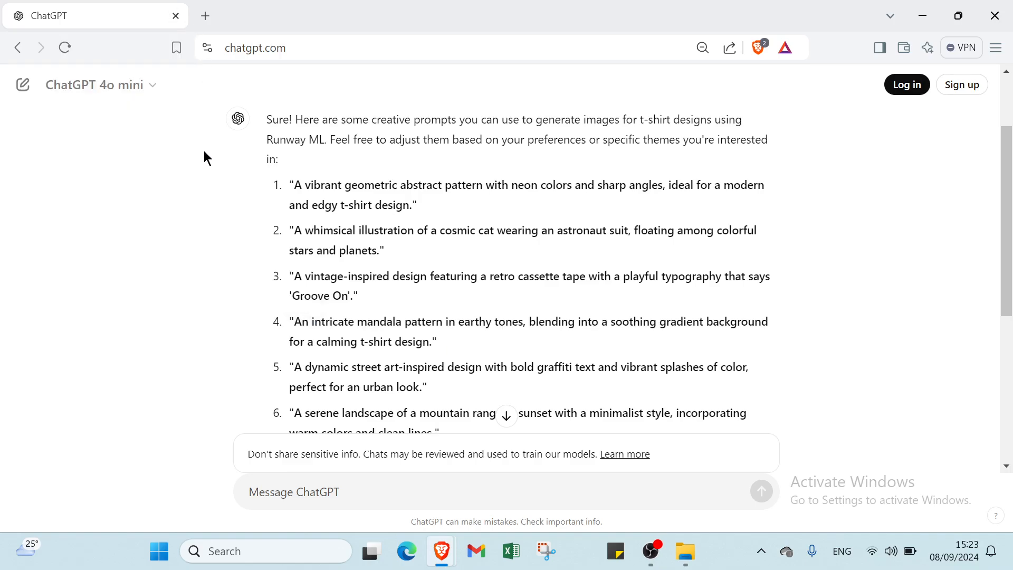